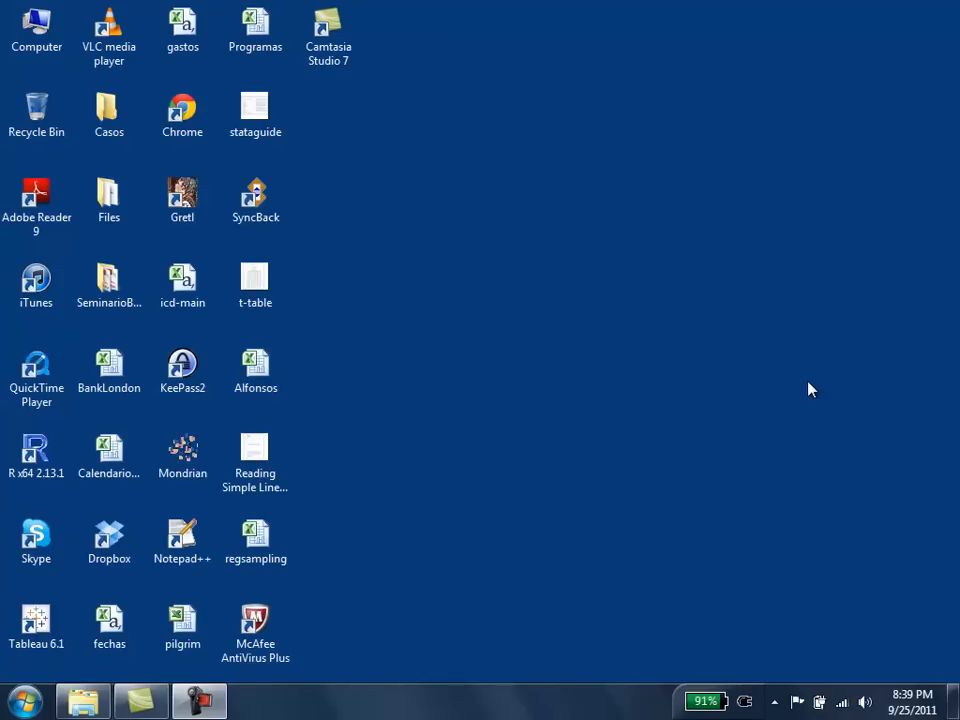
mouse_move(696, 252)
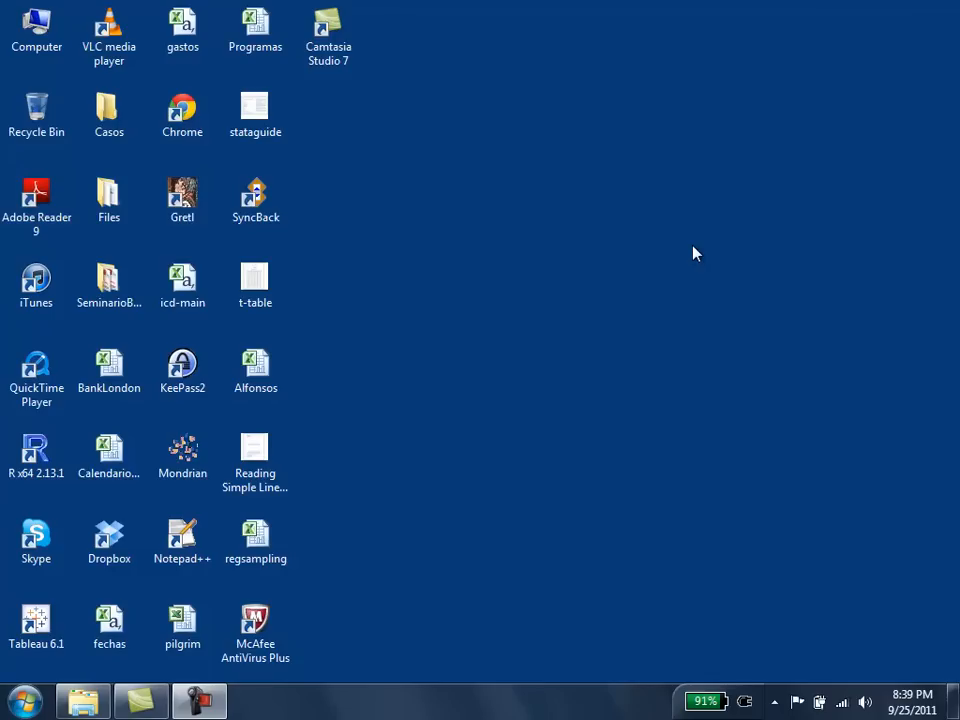
Step: Browse the Data (E:) drive in Explorer down to the consumption Excel workbook
click(182, 196)
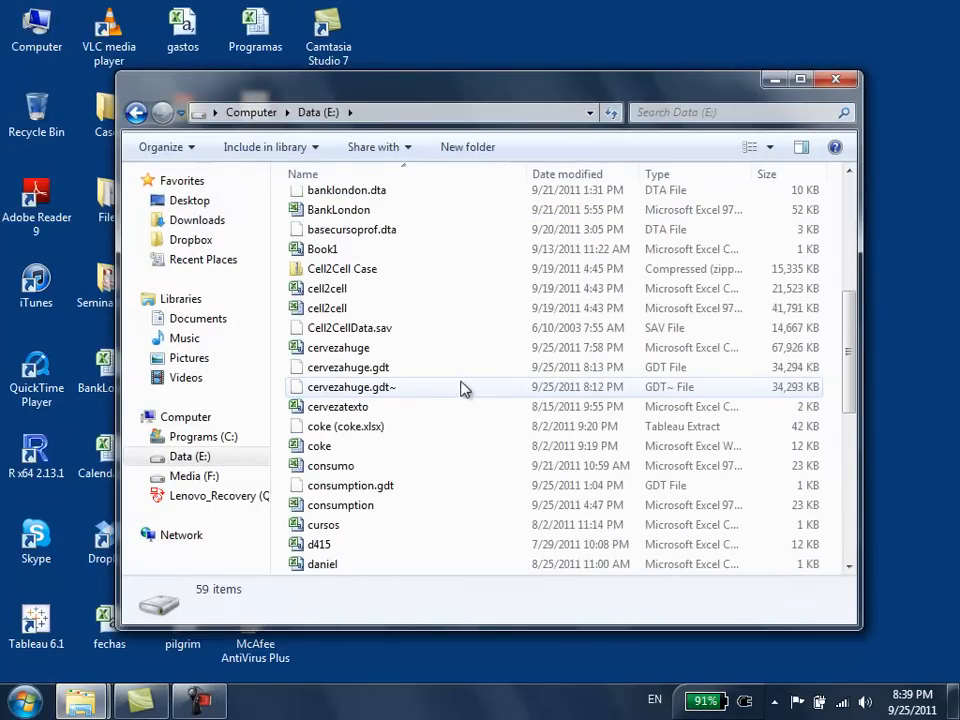
scroll(down, 3)
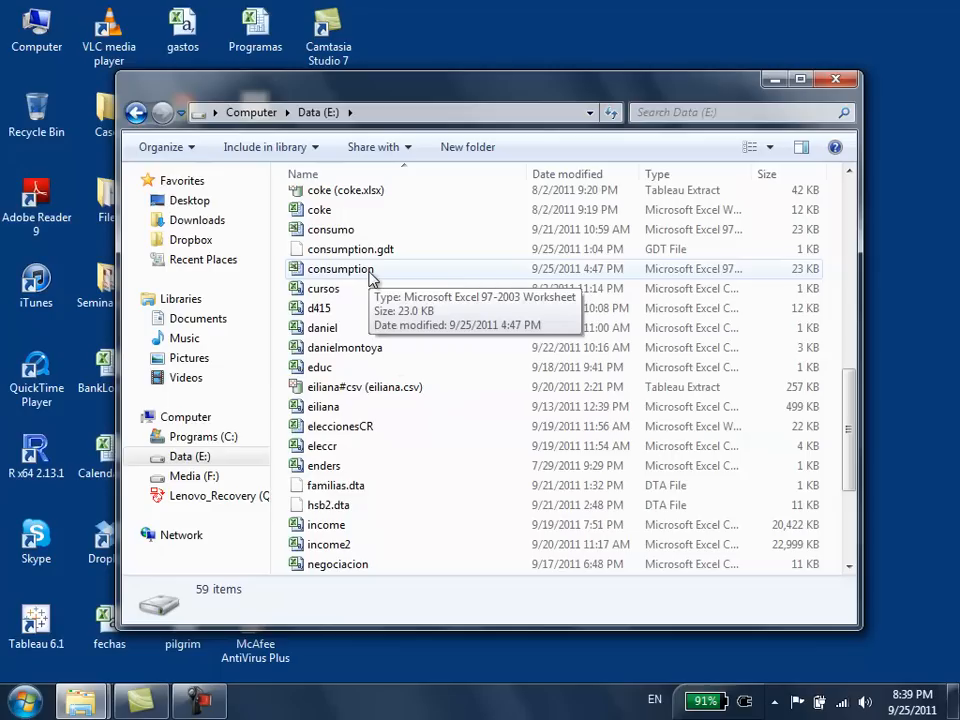
mouse_move(728, 278)
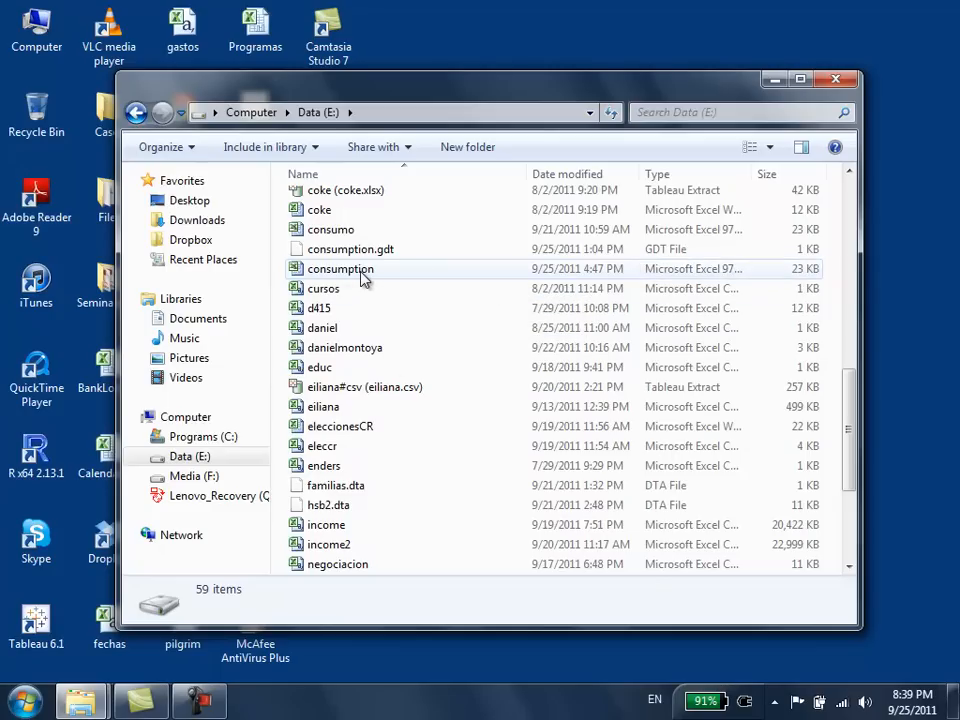
Step: View consumption.xls in Excel to check the income and consumption columns, then close it
double_click(338, 268)
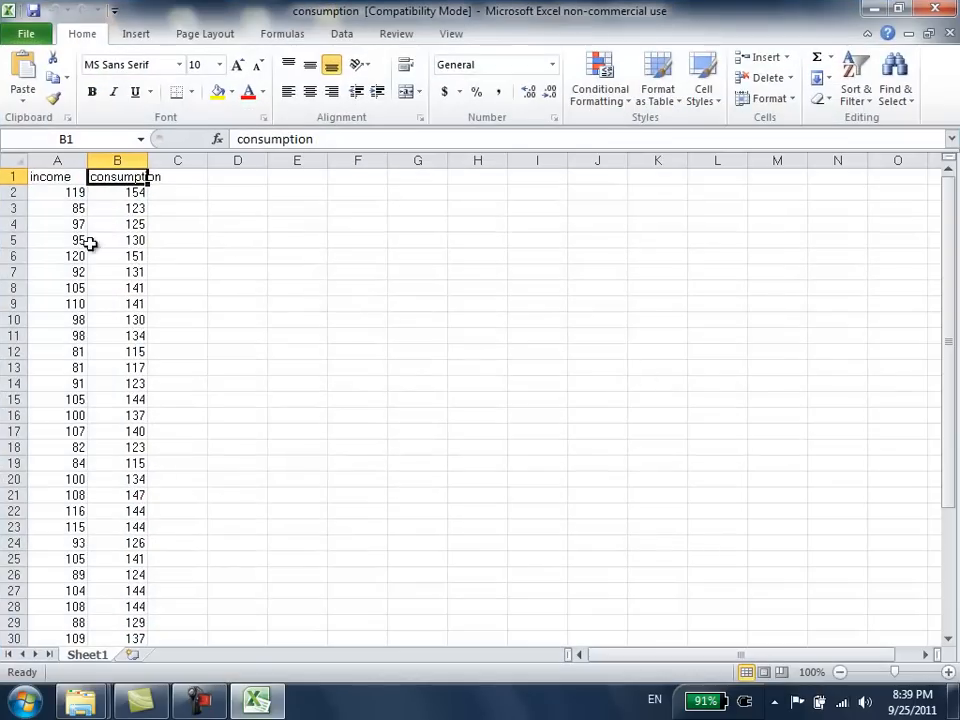
click(56, 176)
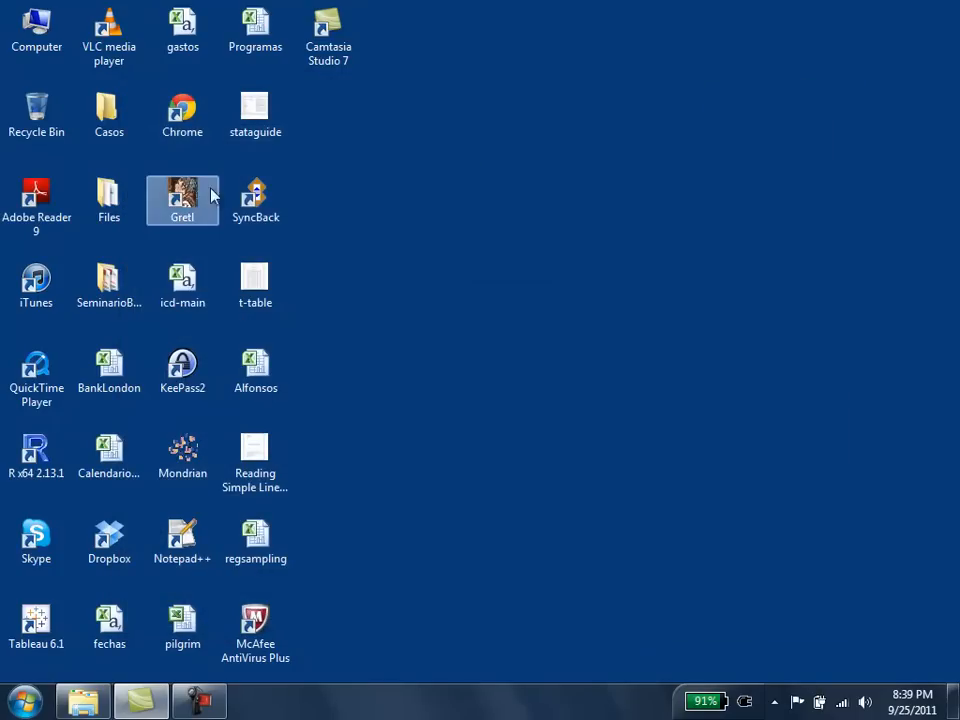
Step: Launch gretl and start an Excel data import via File > Open data > Import
double_click(182, 192)
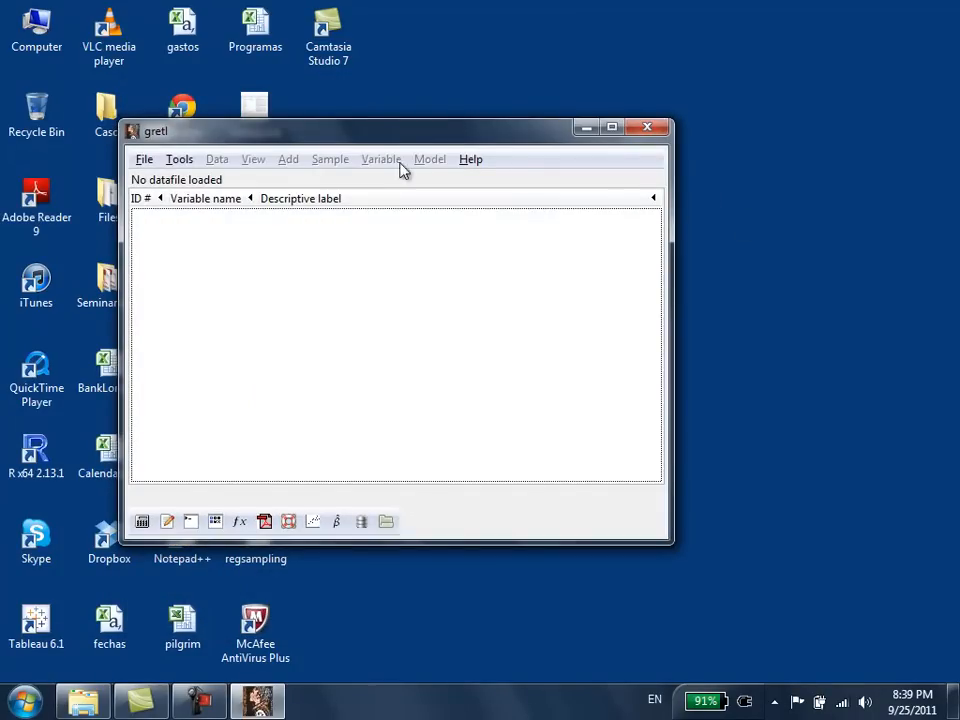
click(144, 160)
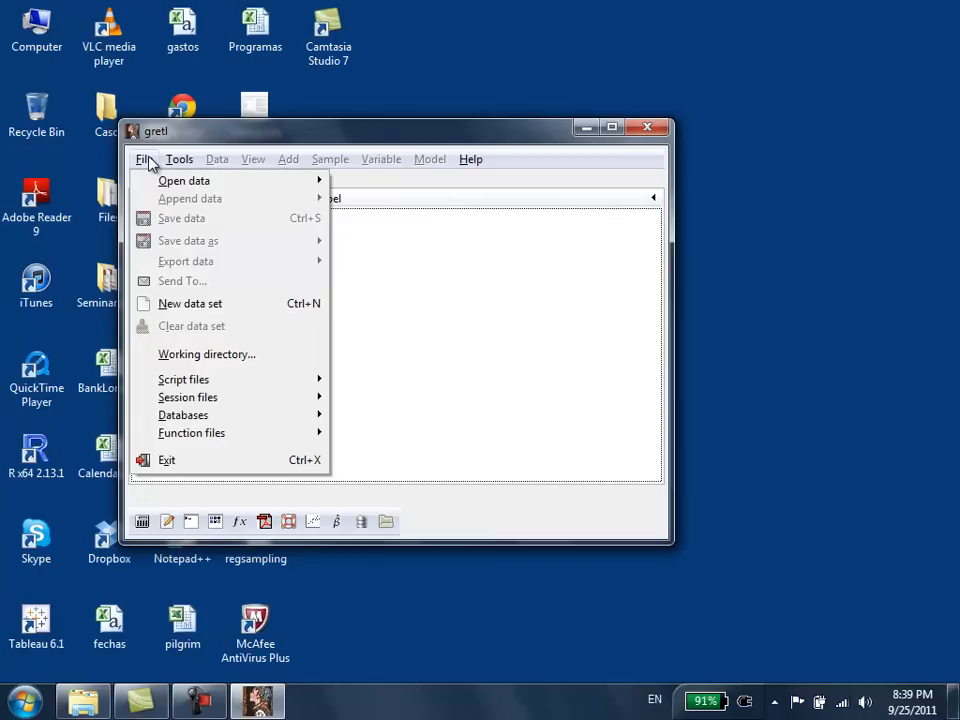
click(184, 180)
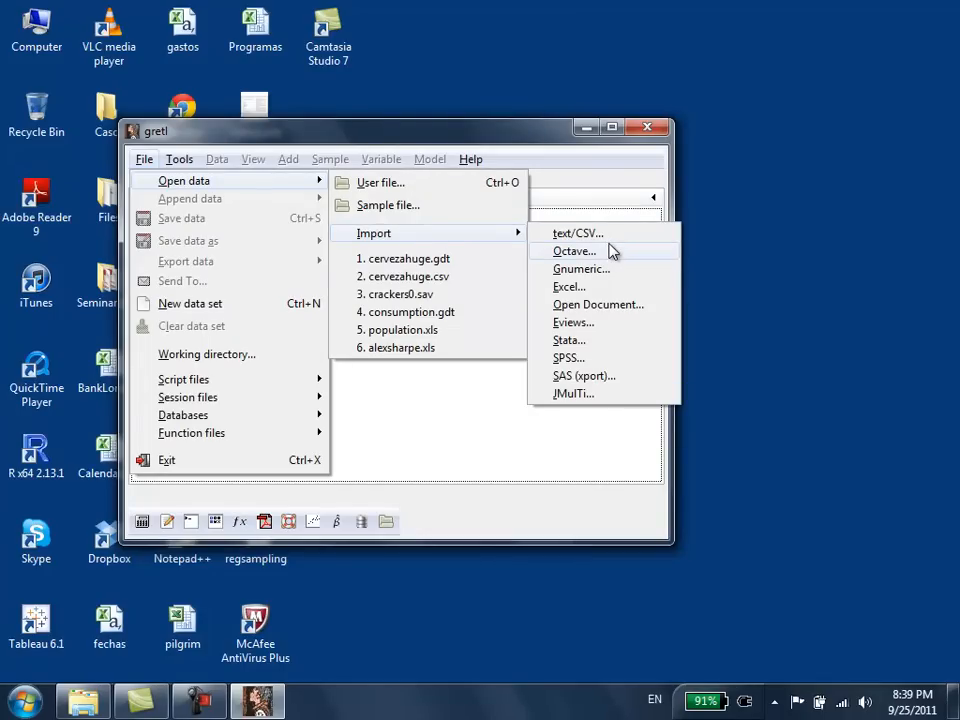
mouse_move(600, 330)
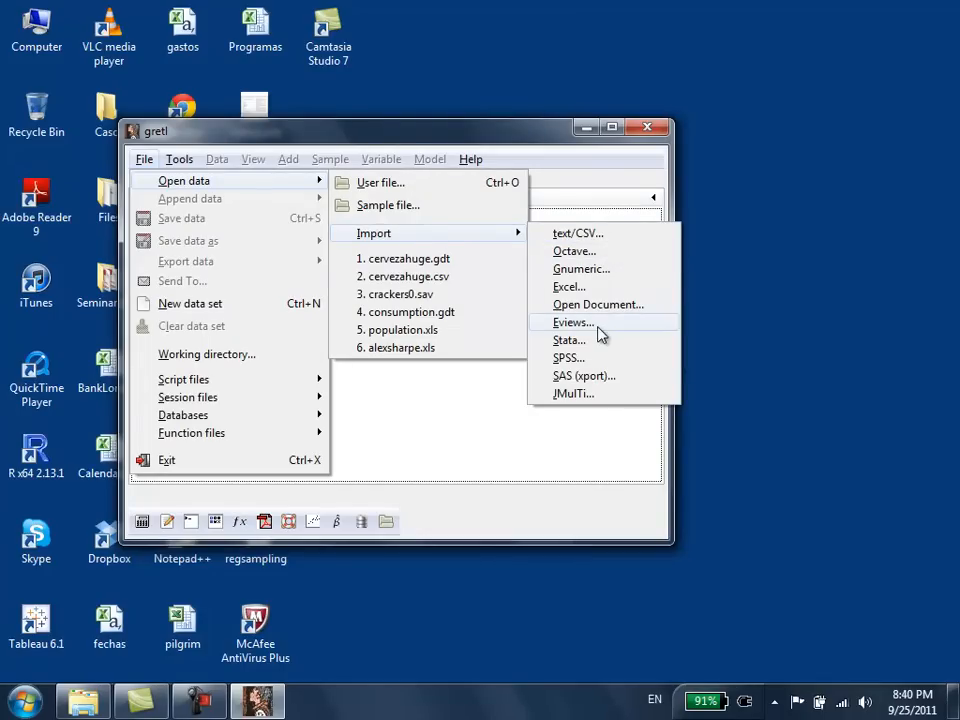
mouse_move(588, 290)
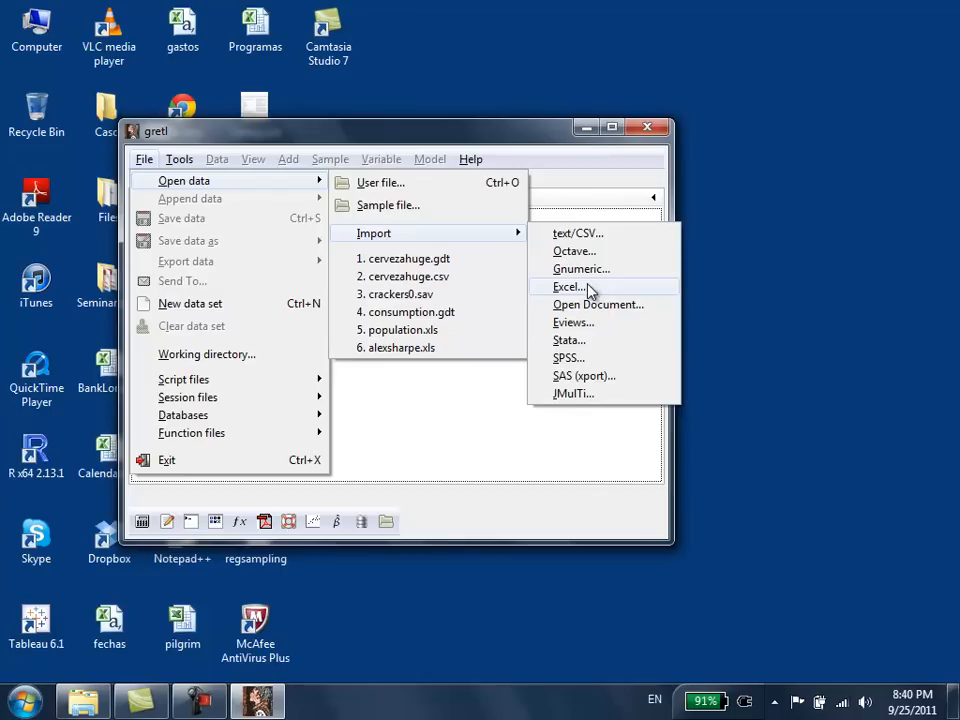
mouse_move(610, 232)
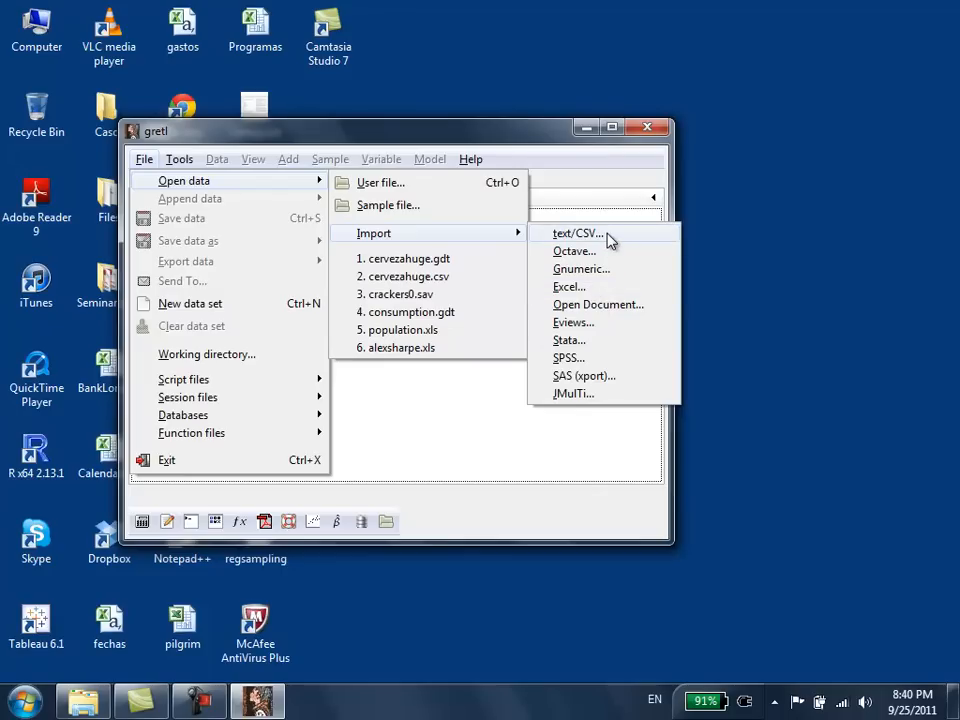
mouse_move(594, 288)
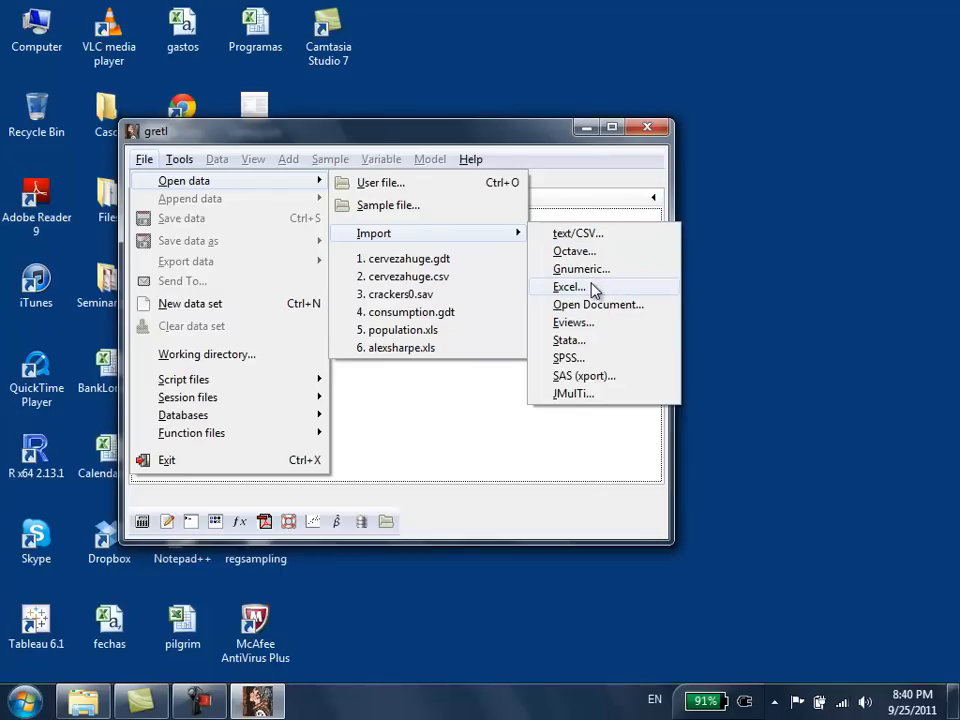
click(568, 288)
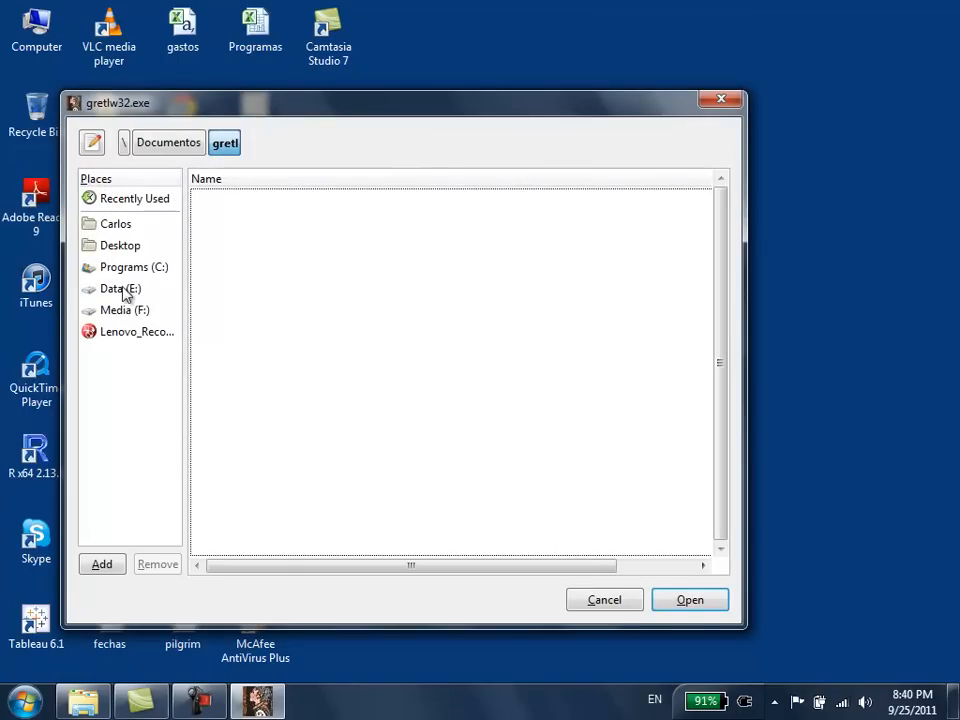
Step: Choose consumption.xls from the Data (E:) drive as the workbook to import
click(112, 288)
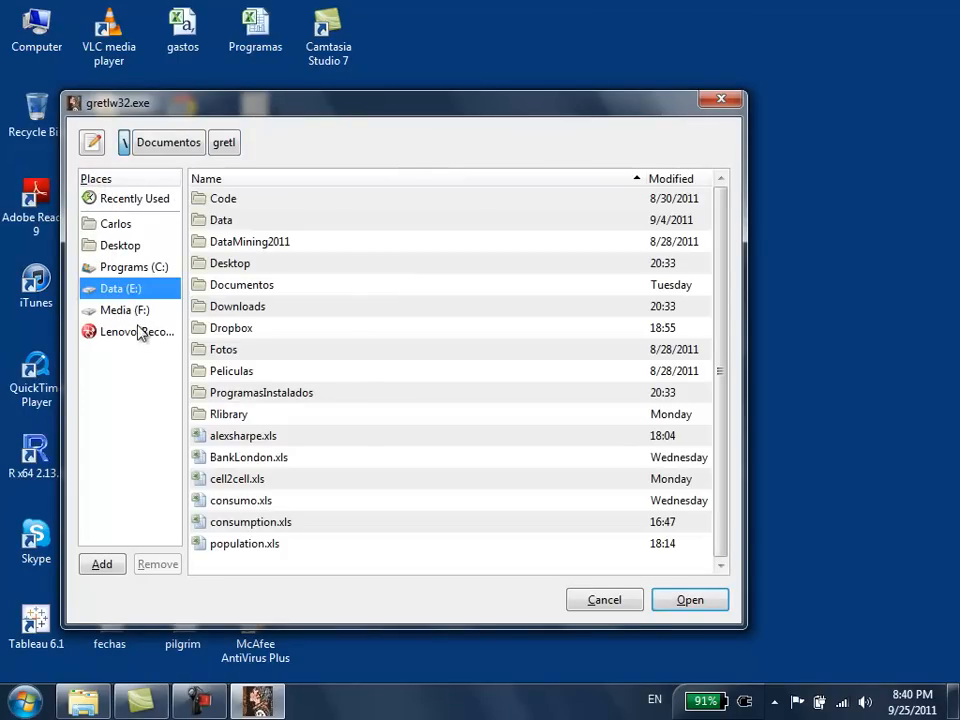
mouse_move(148, 298)
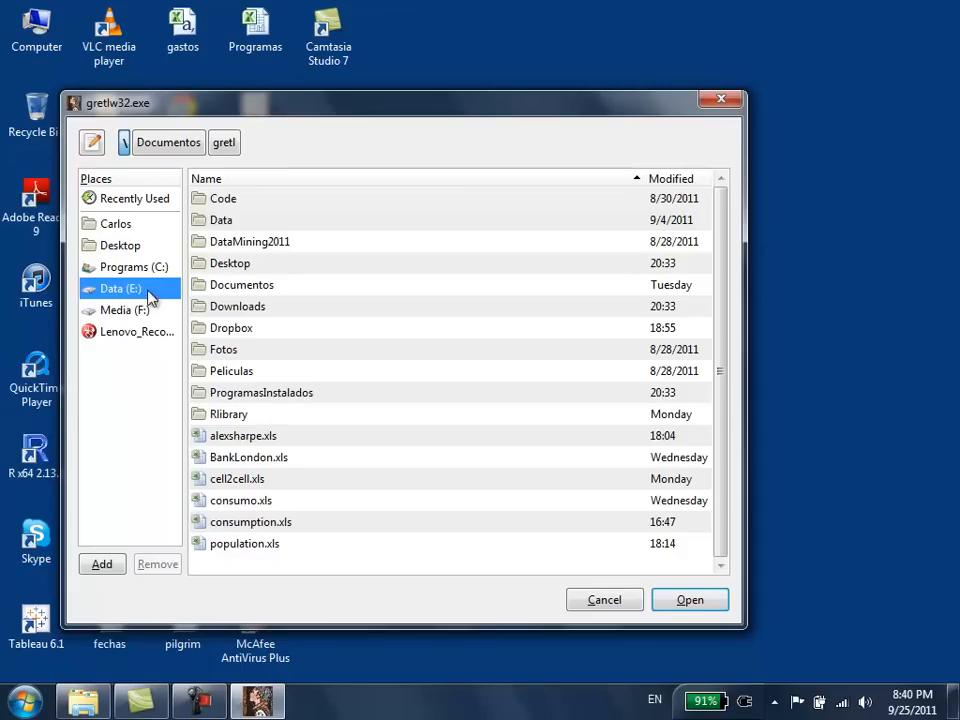
mouse_move(272, 544)
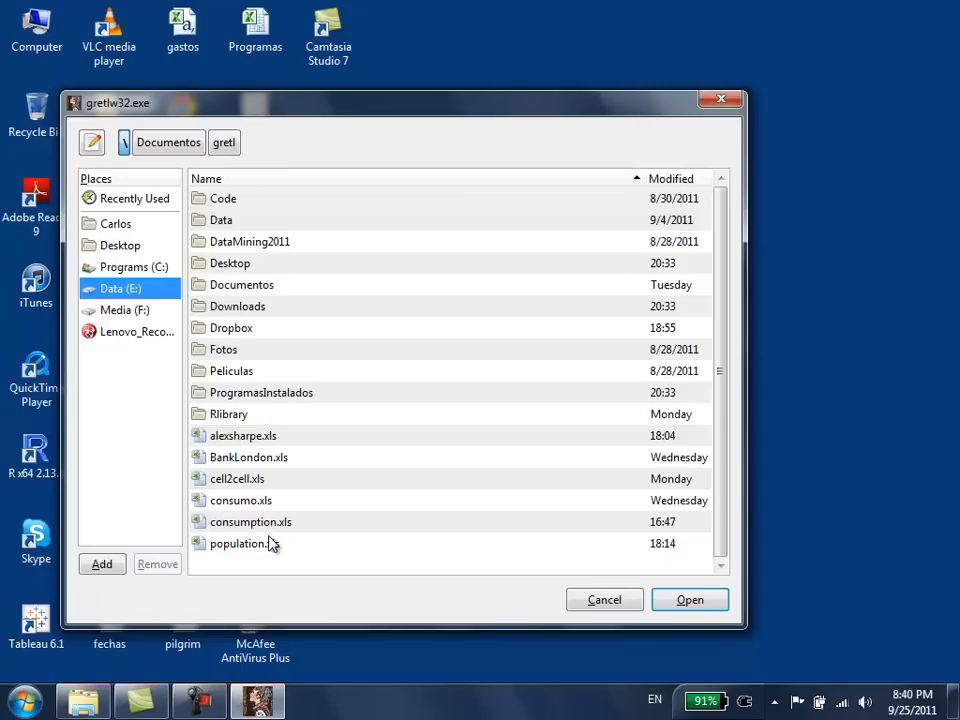
click(250, 522)
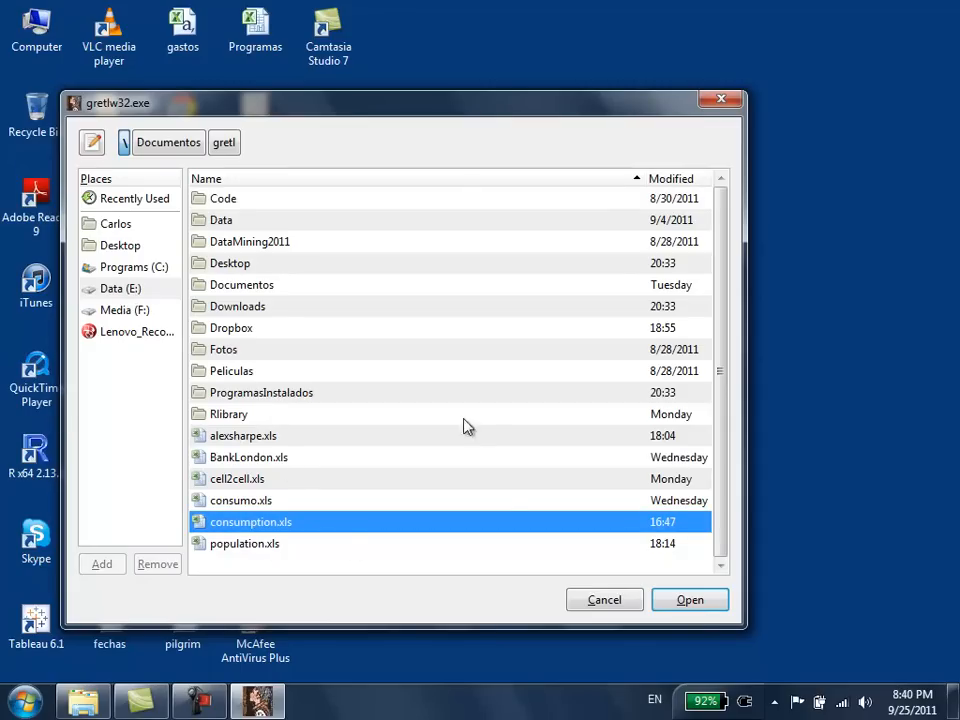
click(690, 600)
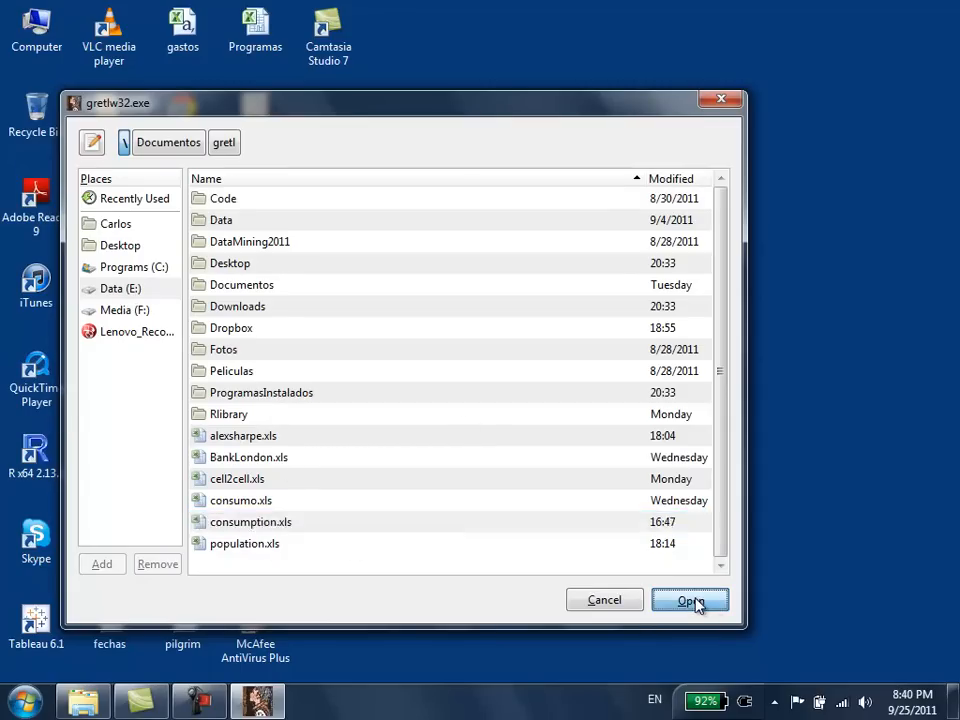
click(692, 600)
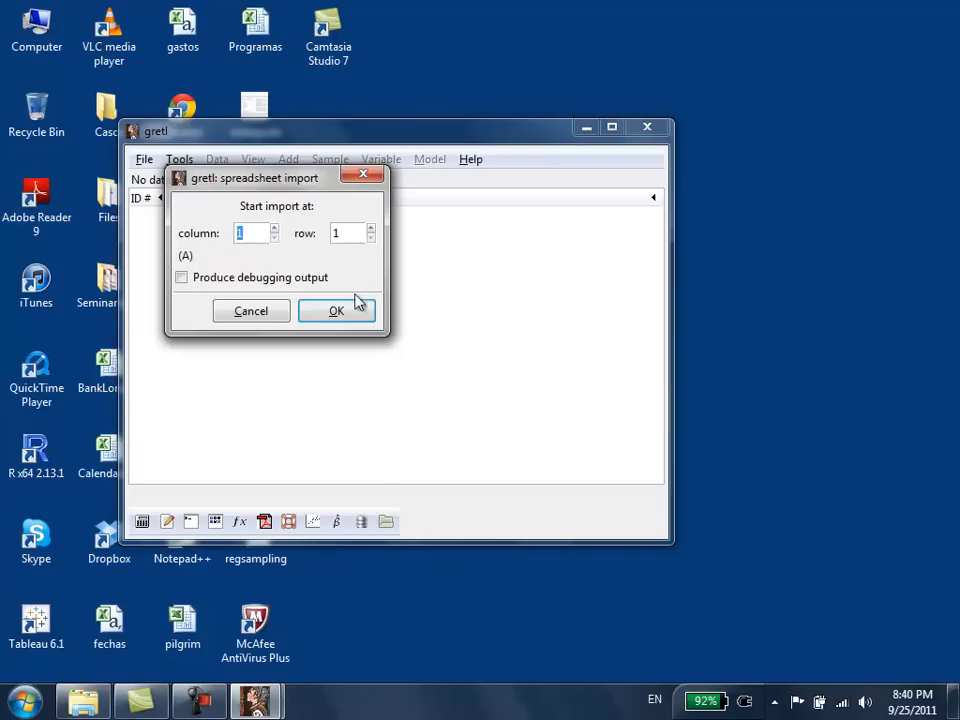
Step: Import the sheet from column 1, row 1 so income and consumption load into gretl
click(336, 312)
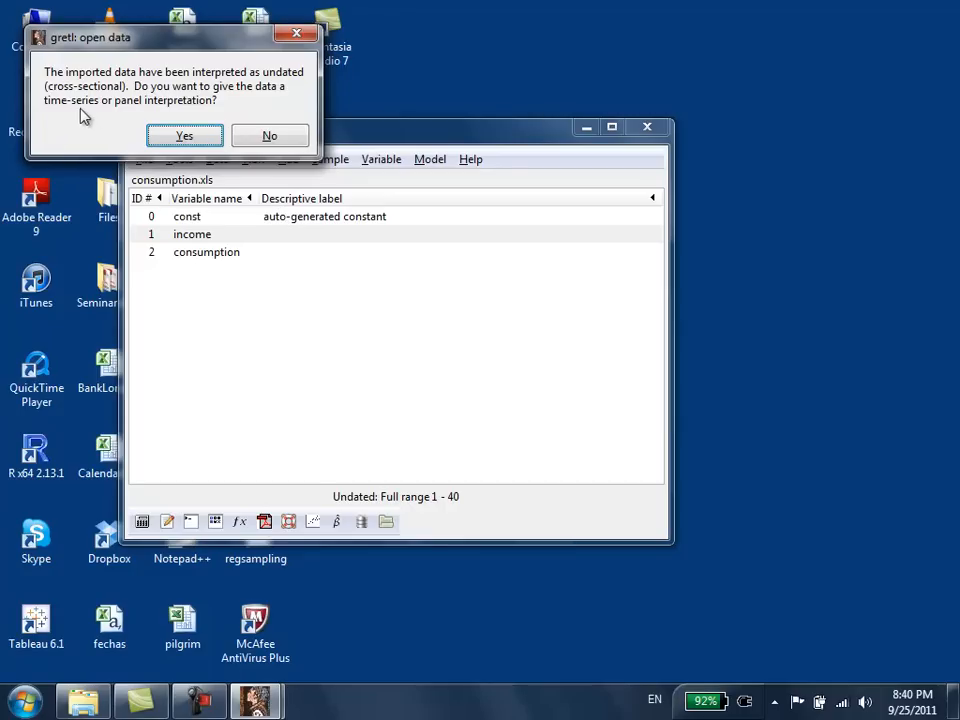
mouse_move(116, 136)
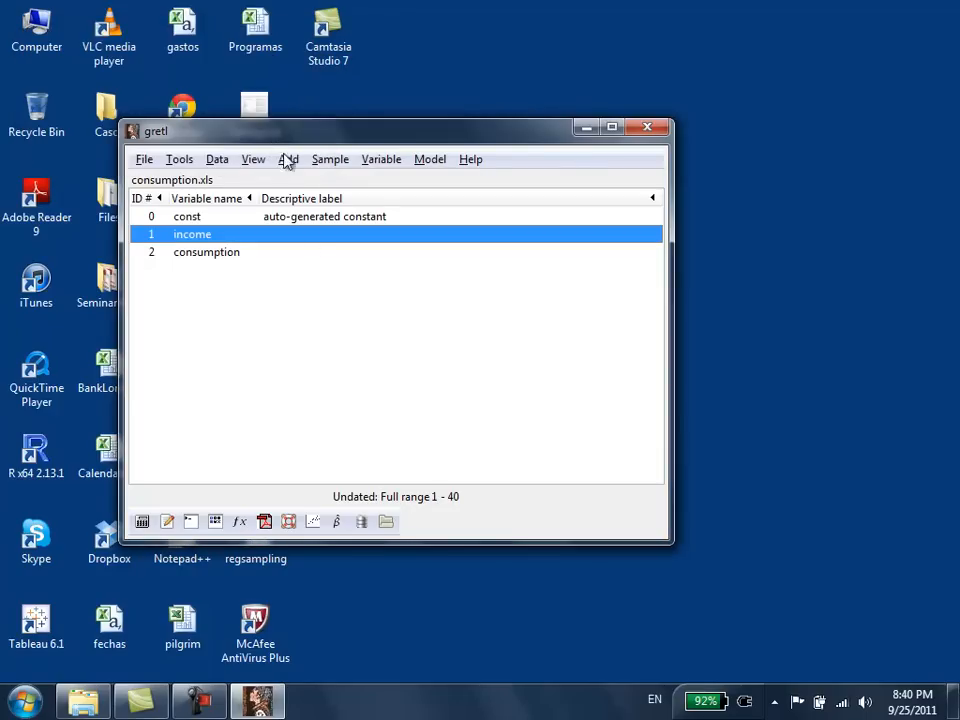
mouse_move(264, 300)
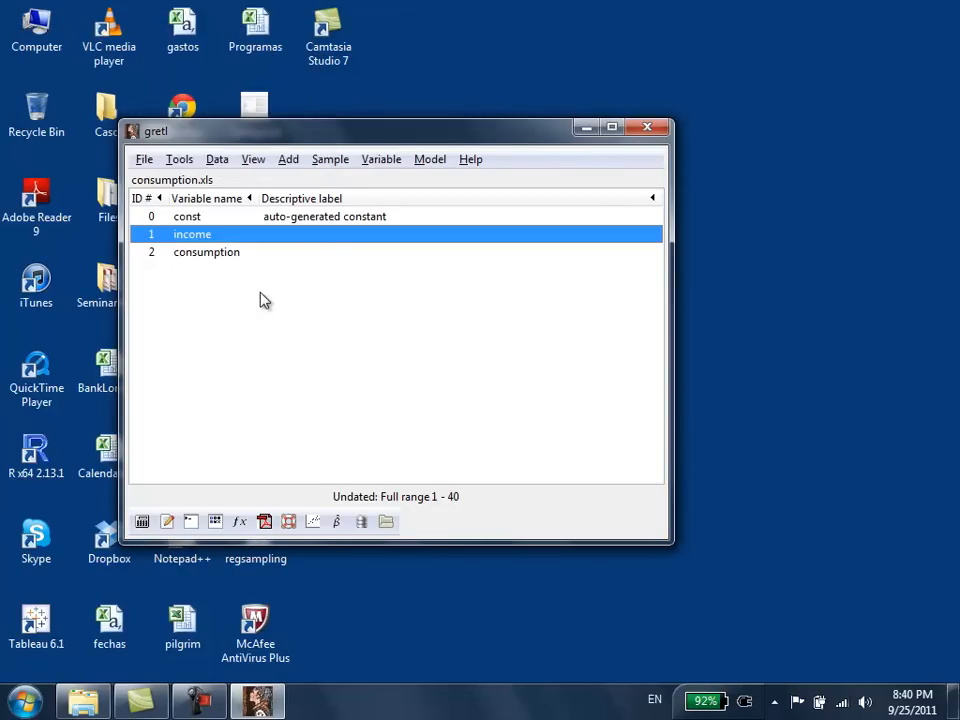
mouse_move(212, 244)
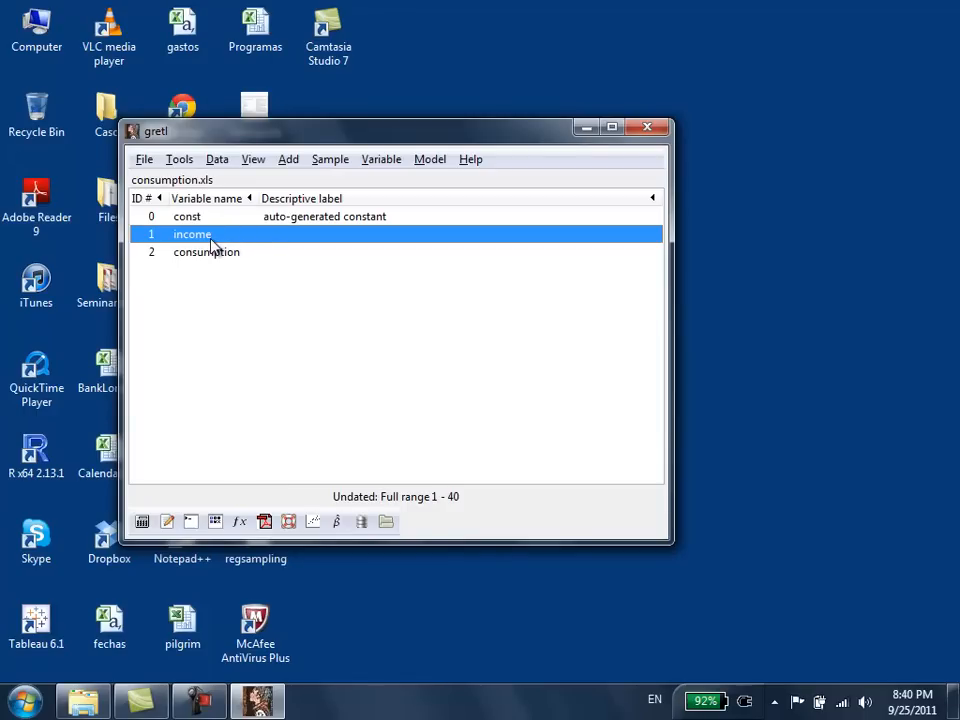
mouse_move(218, 260)
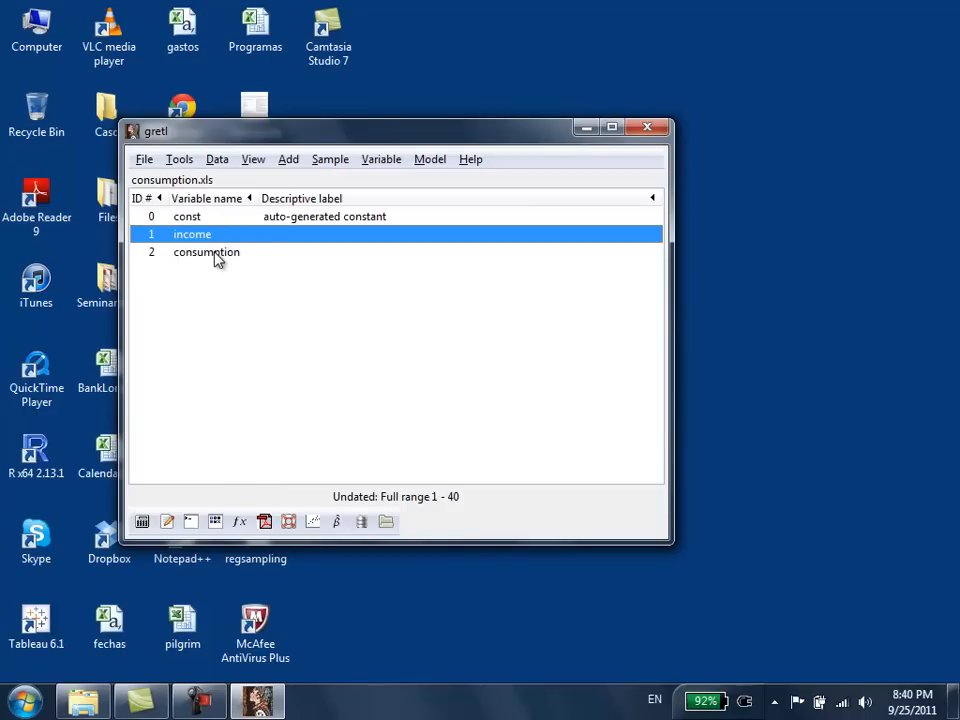
mouse_move(228, 166)
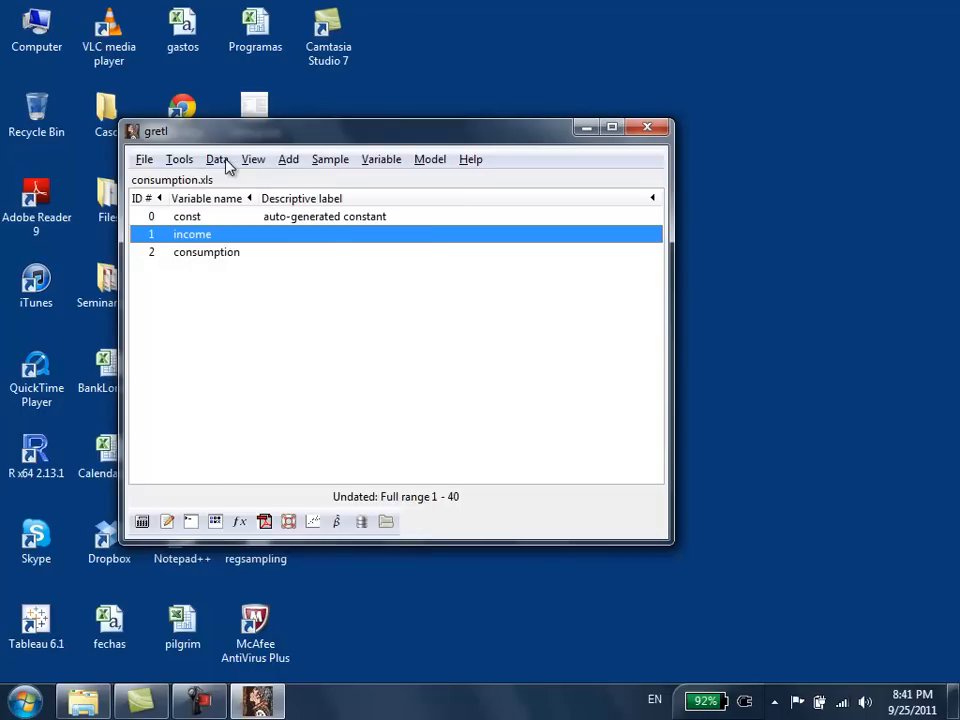
click(216, 160)
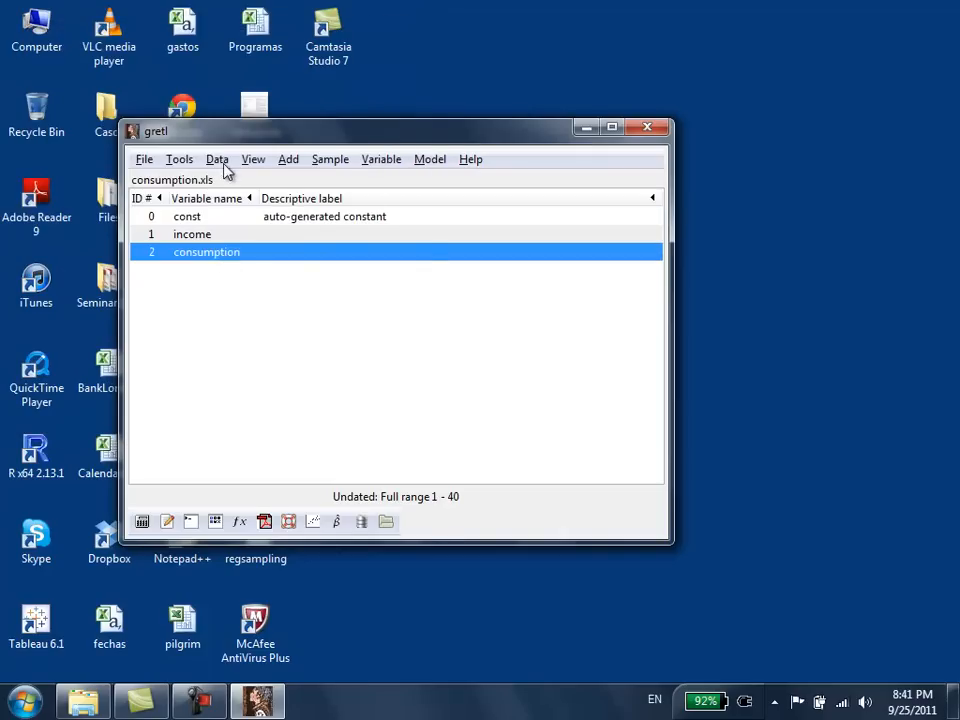
click(216, 160)
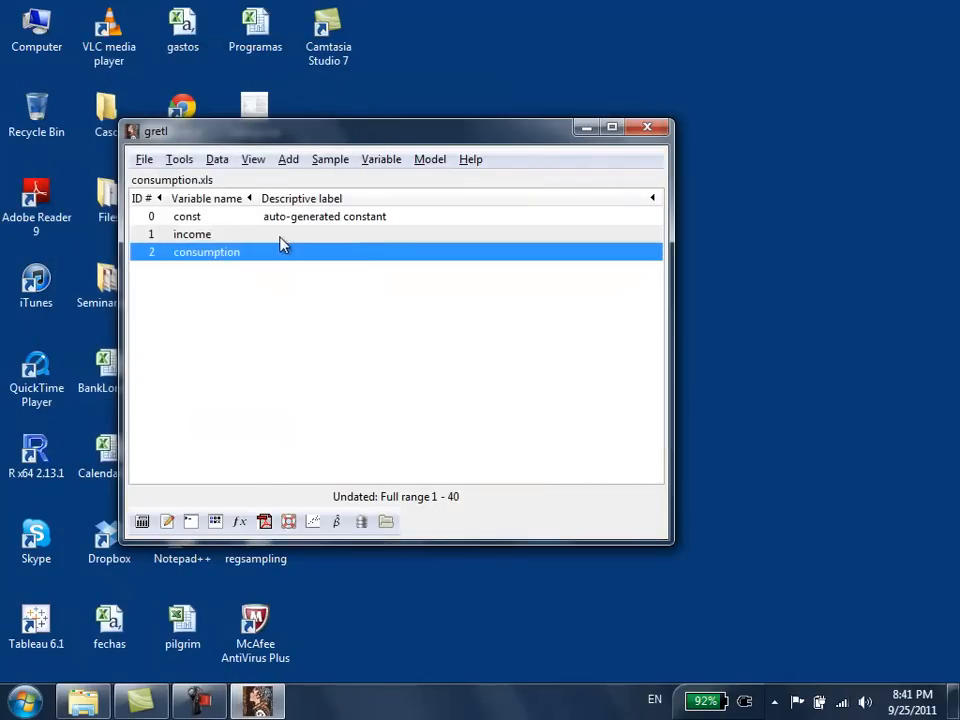
click(192, 234)
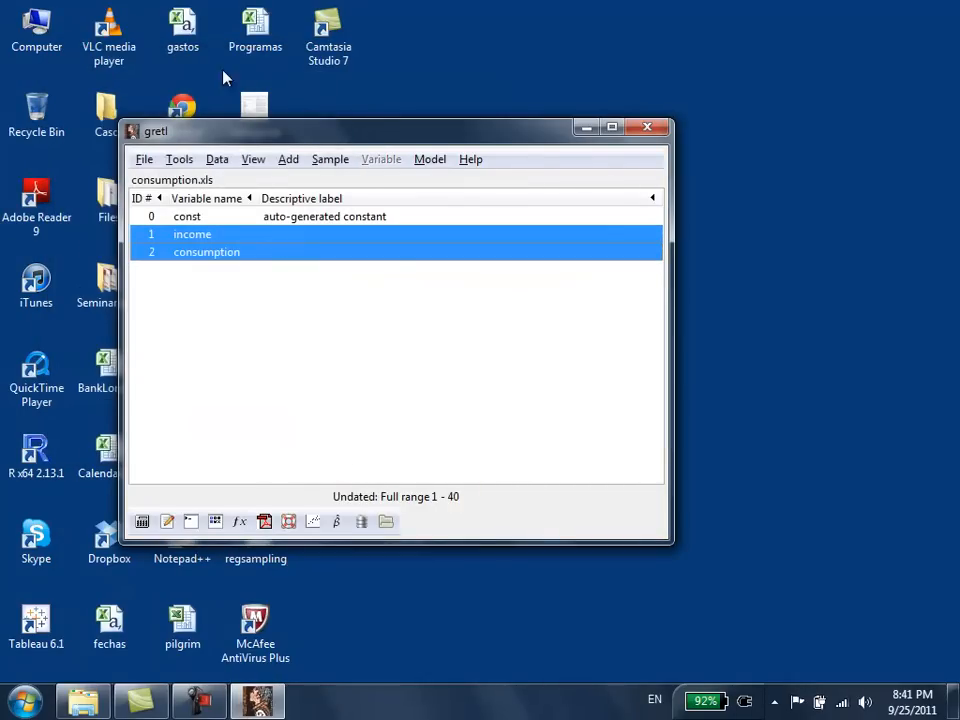
click(216, 160)
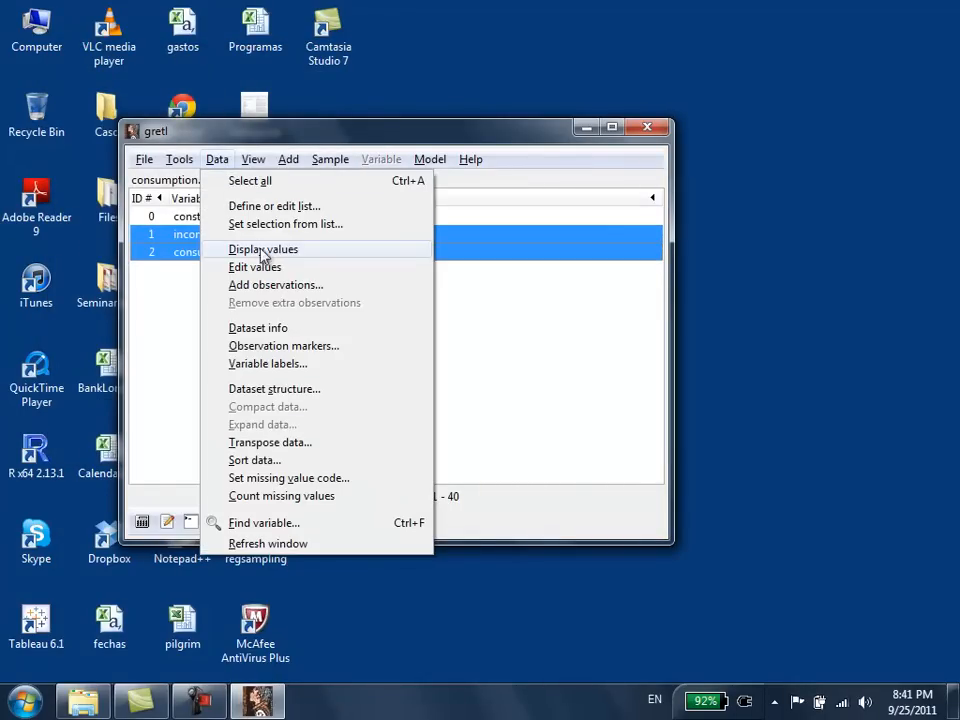
click(264, 248)
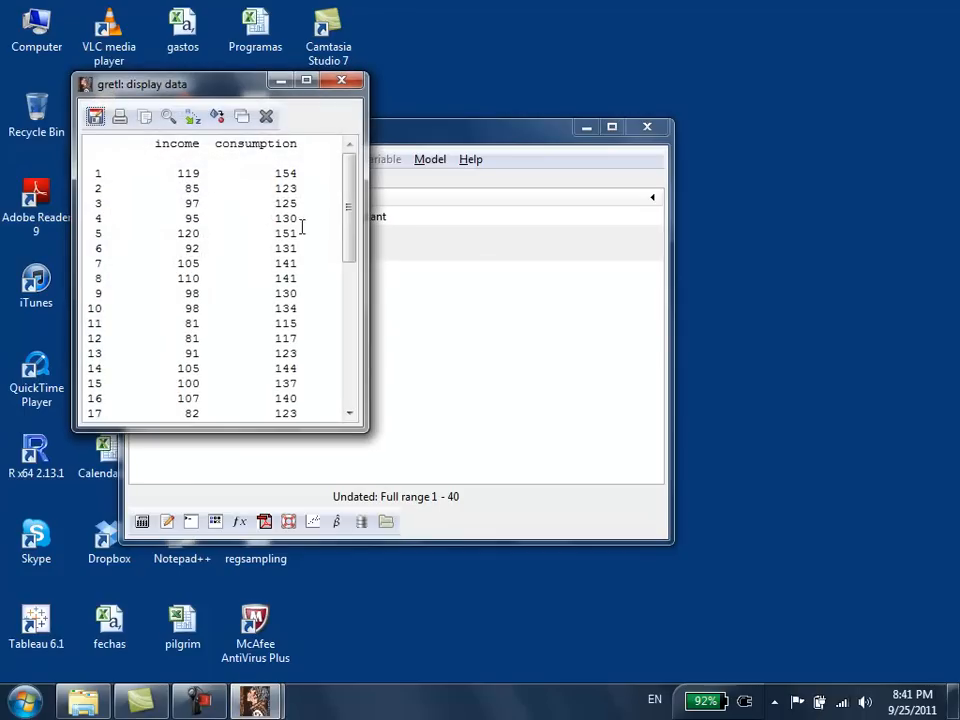
scroll(down, 3)
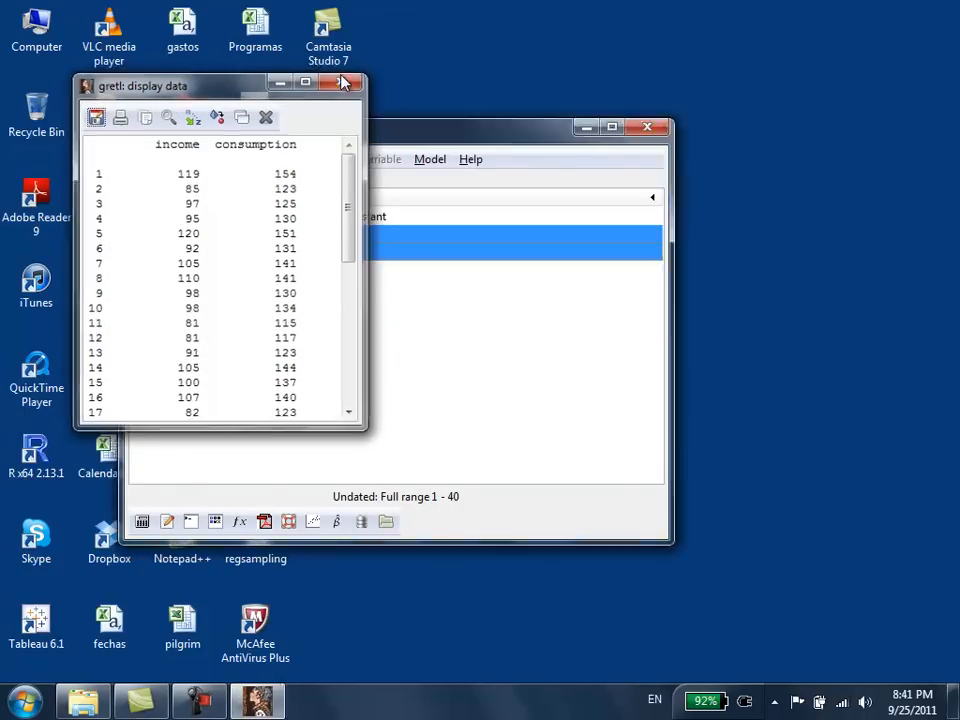
click(344, 88)
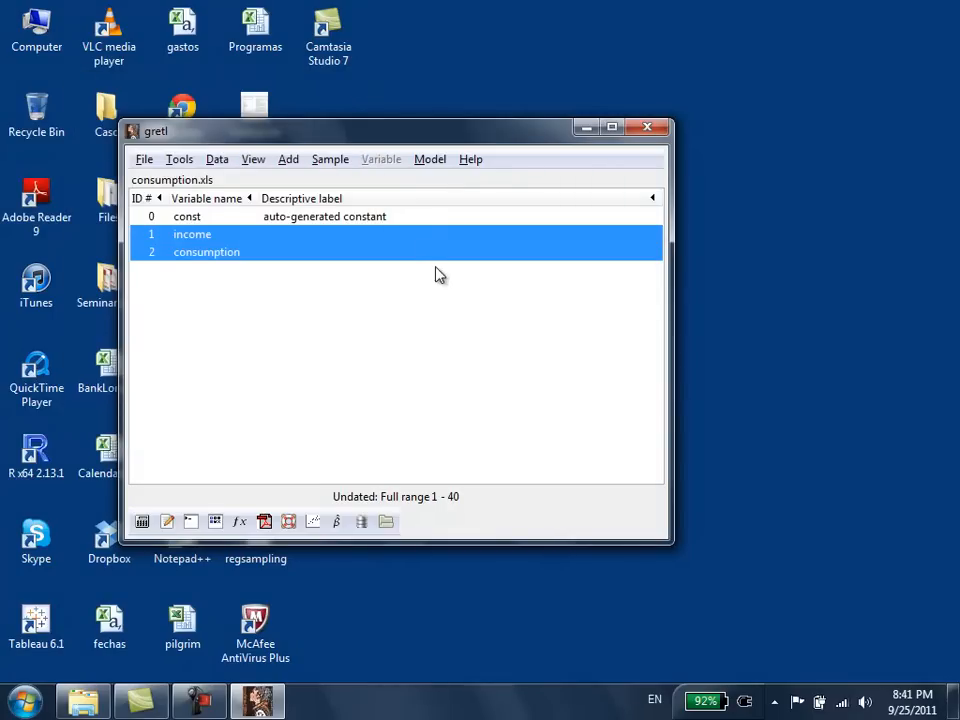
mouse_move(404, 332)
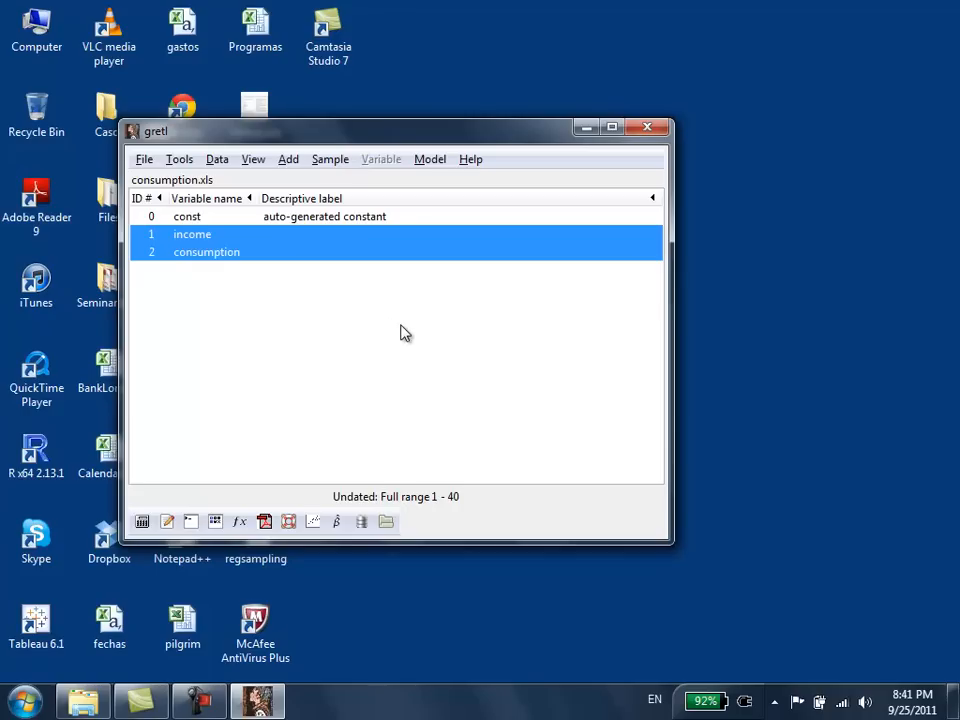
mouse_move(250, 260)
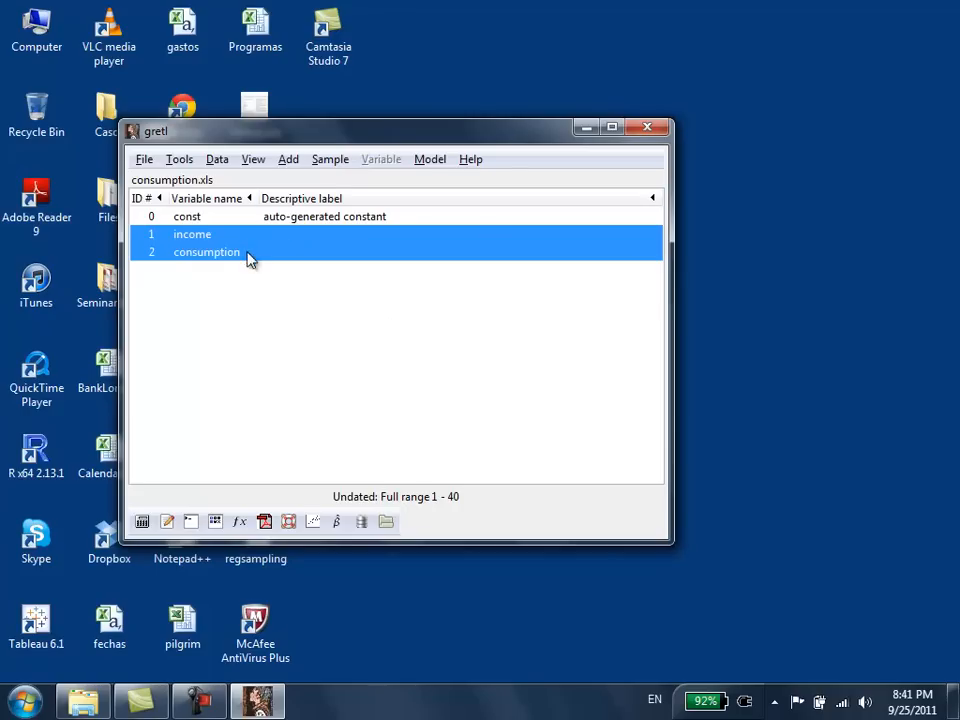
Step: Specify an OLS model with consumption as dependent variable and income added to the regressors
click(428, 160)
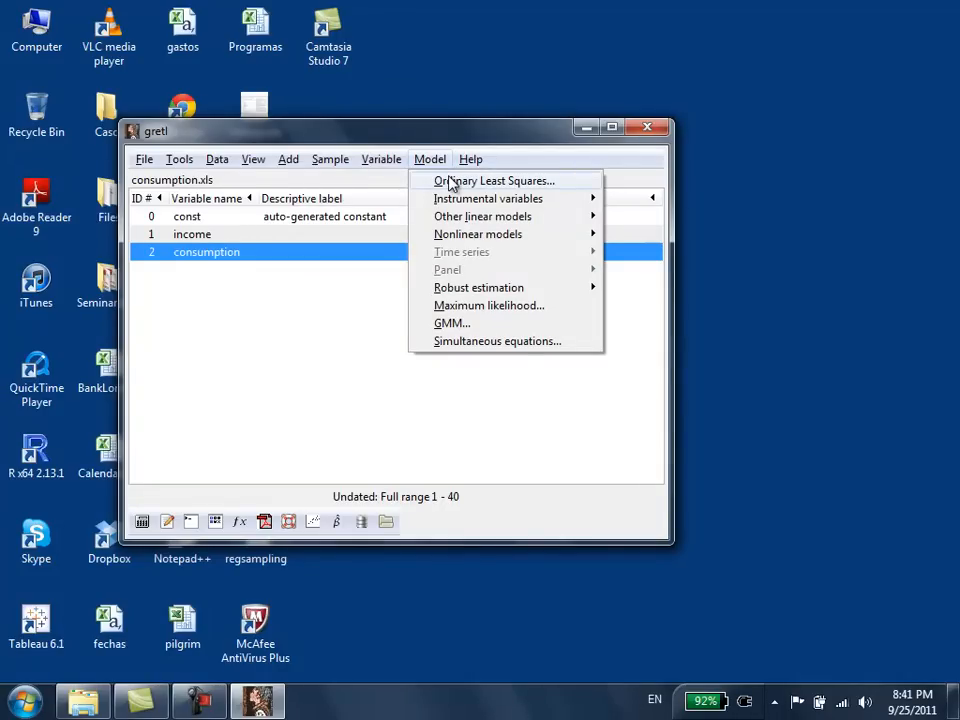
click(494, 180)
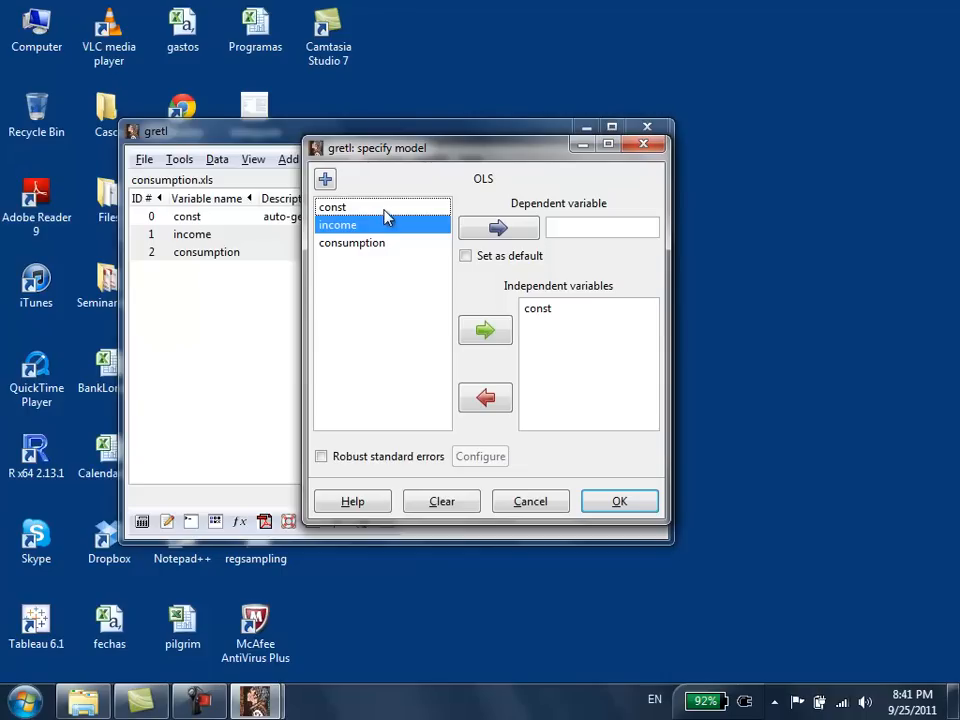
mouse_move(388, 258)
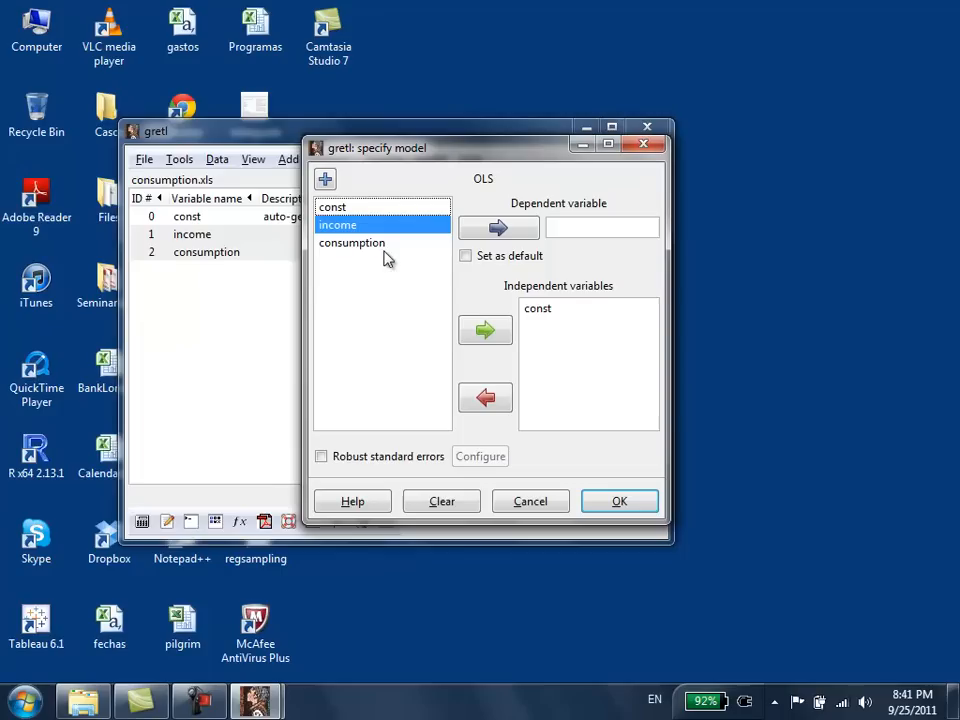
click(352, 244)
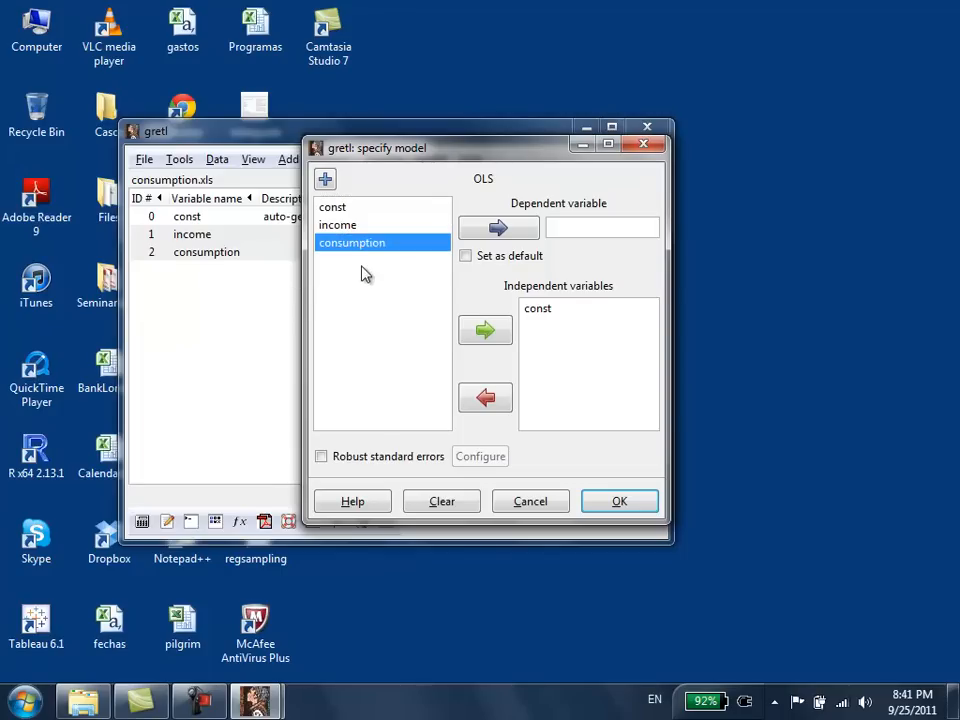
click(498, 228)
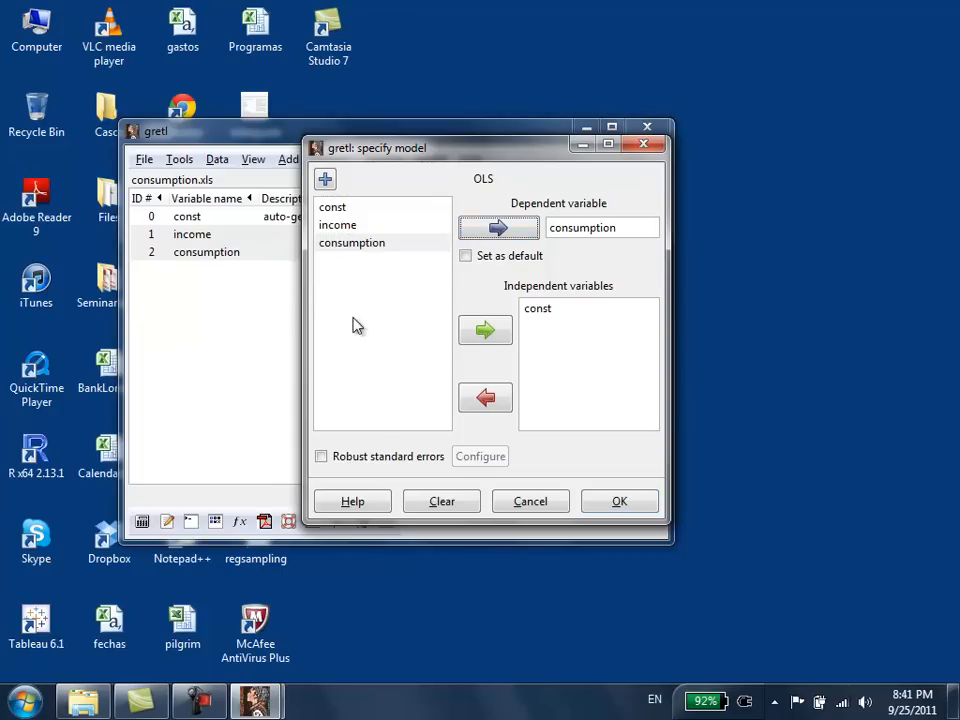
click(336, 224)
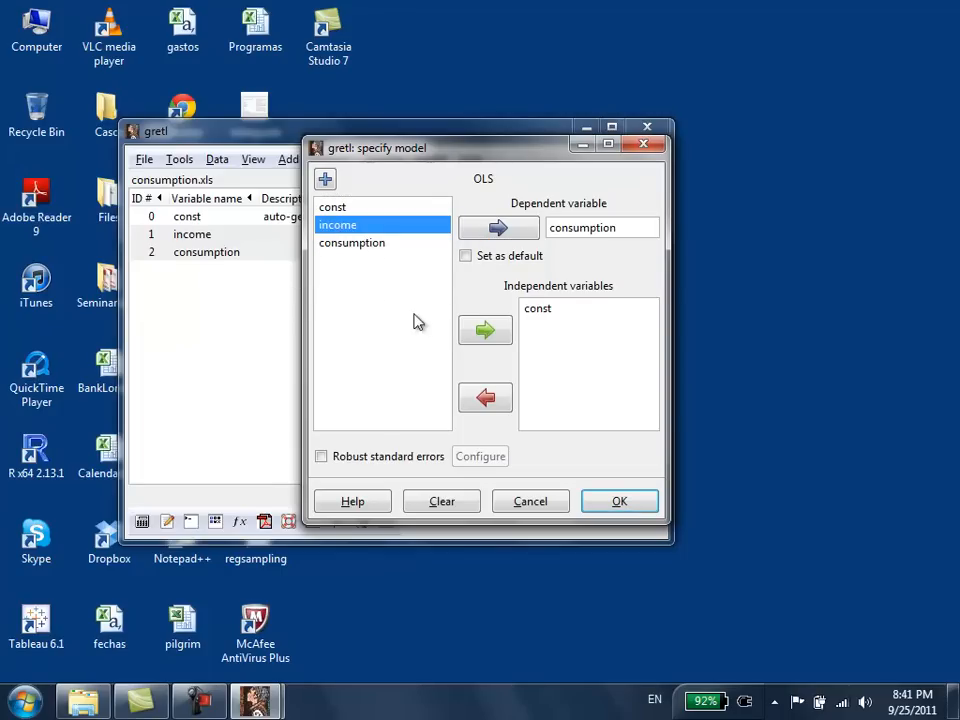
click(484, 330)
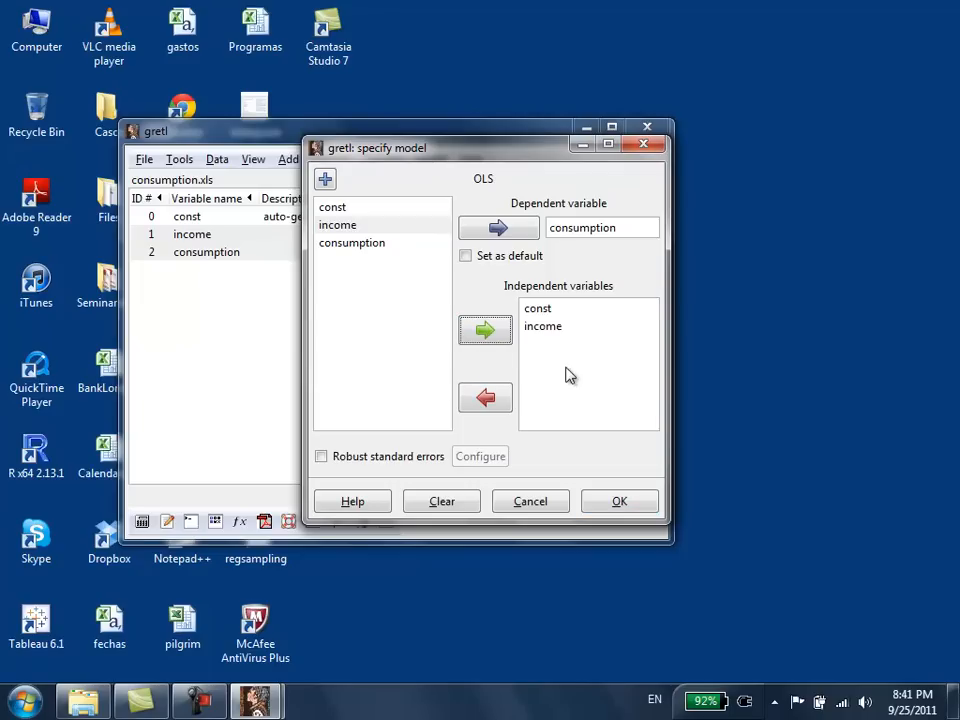
click(538, 308)
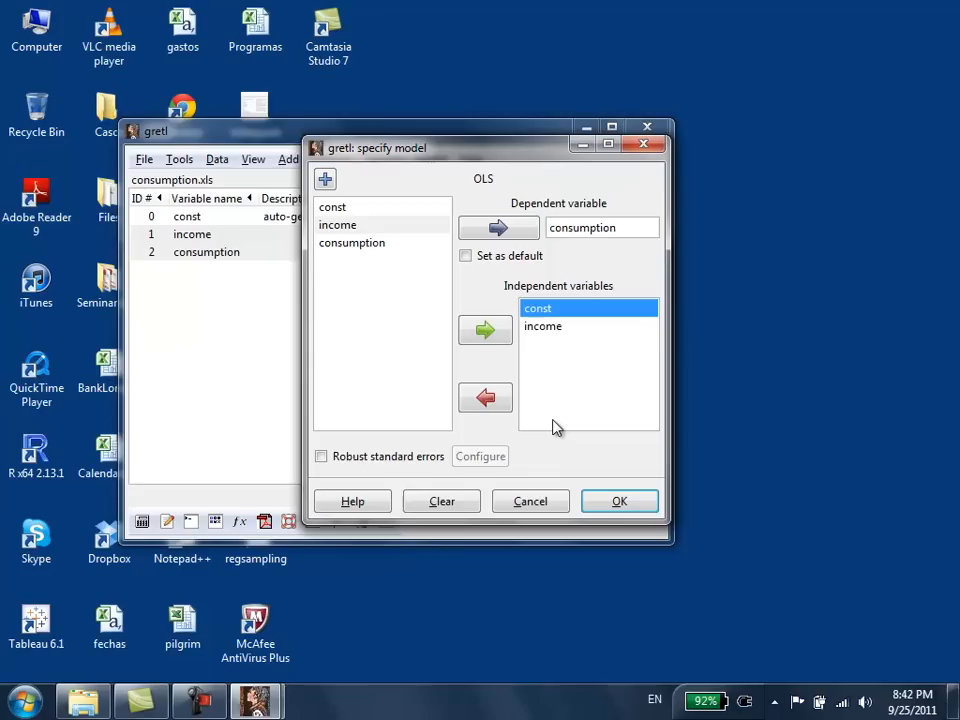
mouse_move(572, 348)
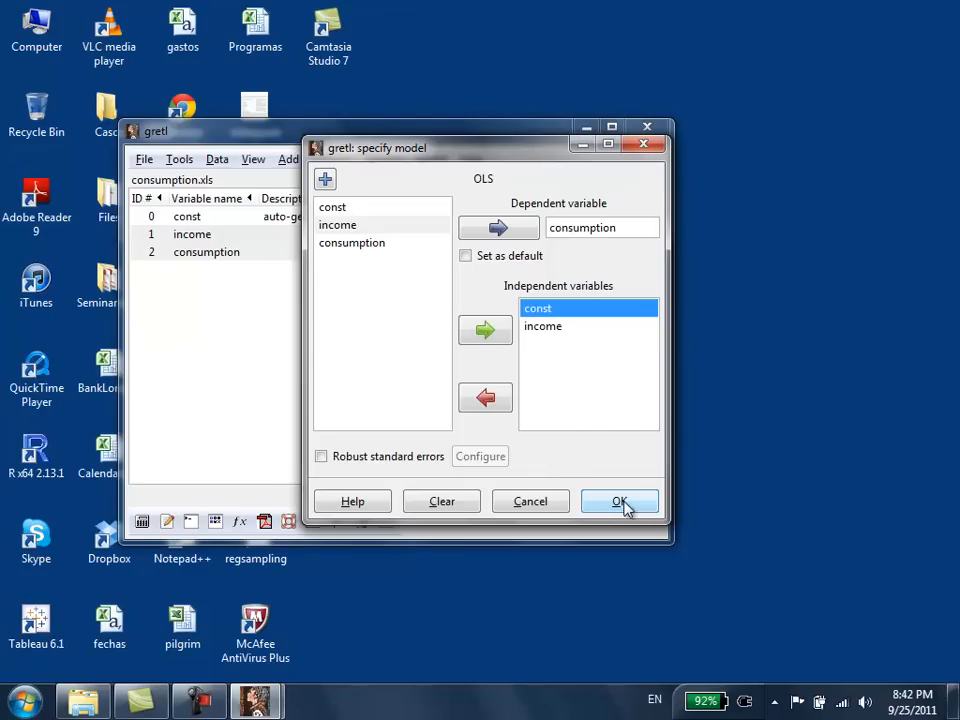
Step: Estimate the OLS regression to get the Model 1 output for const and income
click(618, 500)
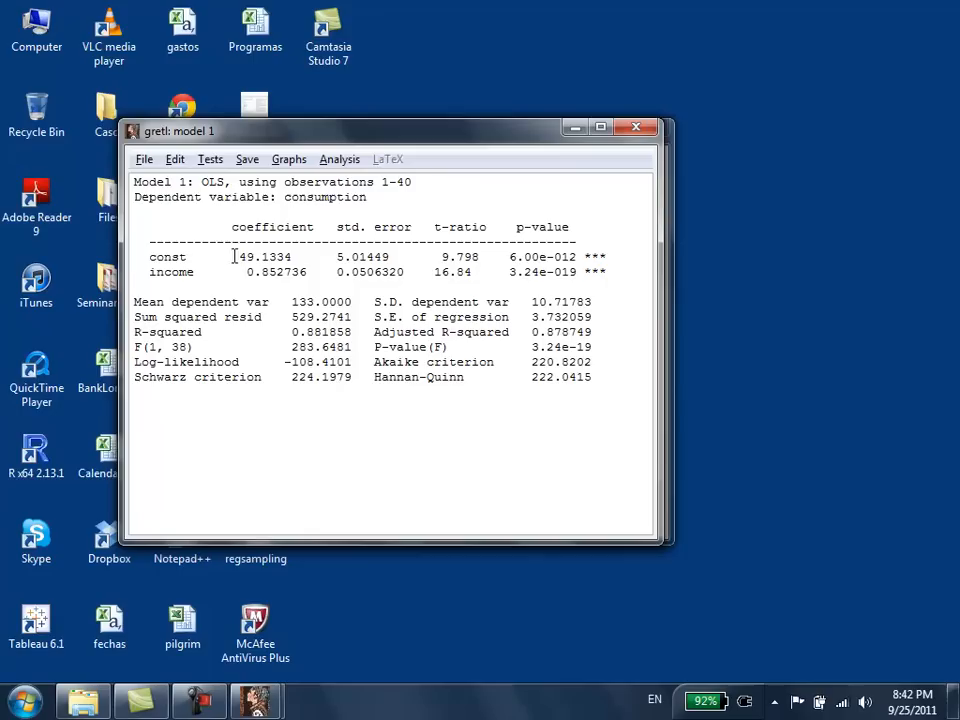
mouse_move(252, 300)
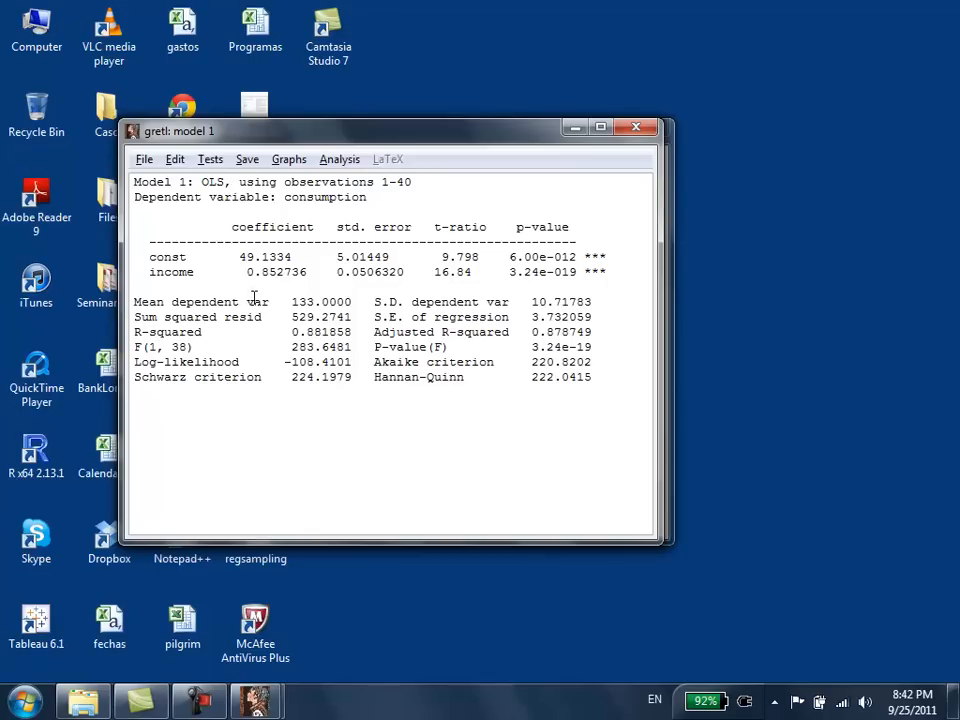
mouse_move(376, 256)
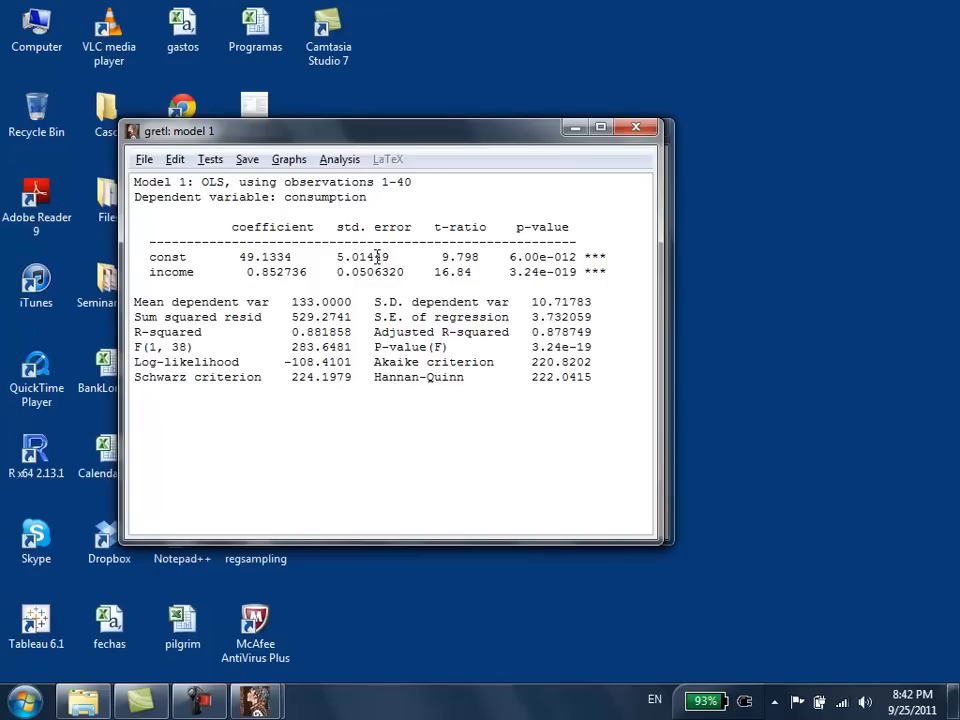
mouse_move(588, 242)
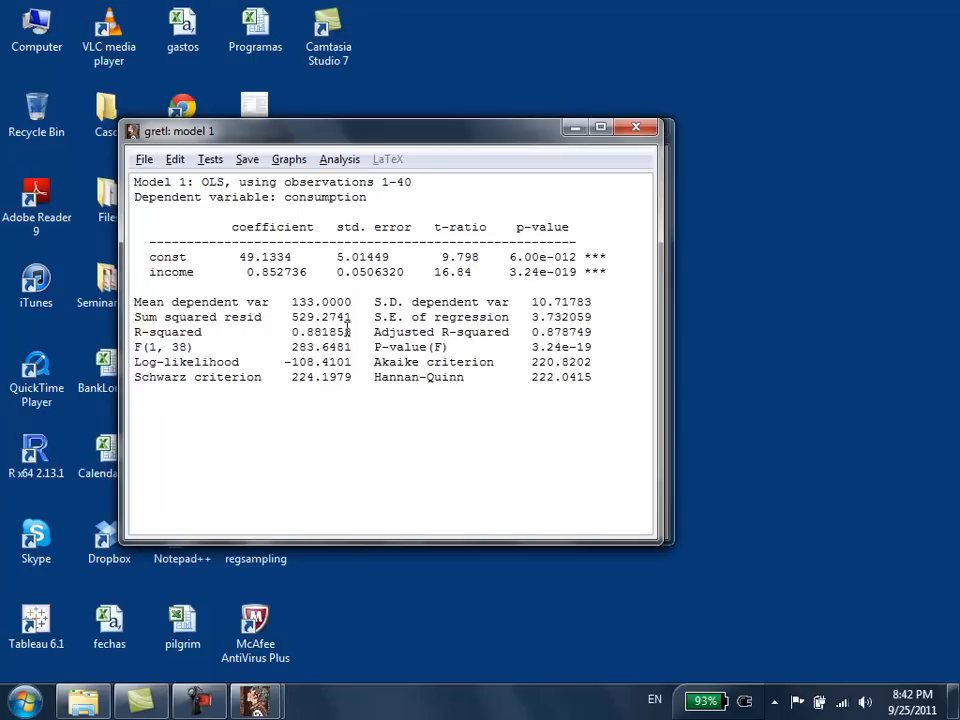
mouse_move(480, 450)
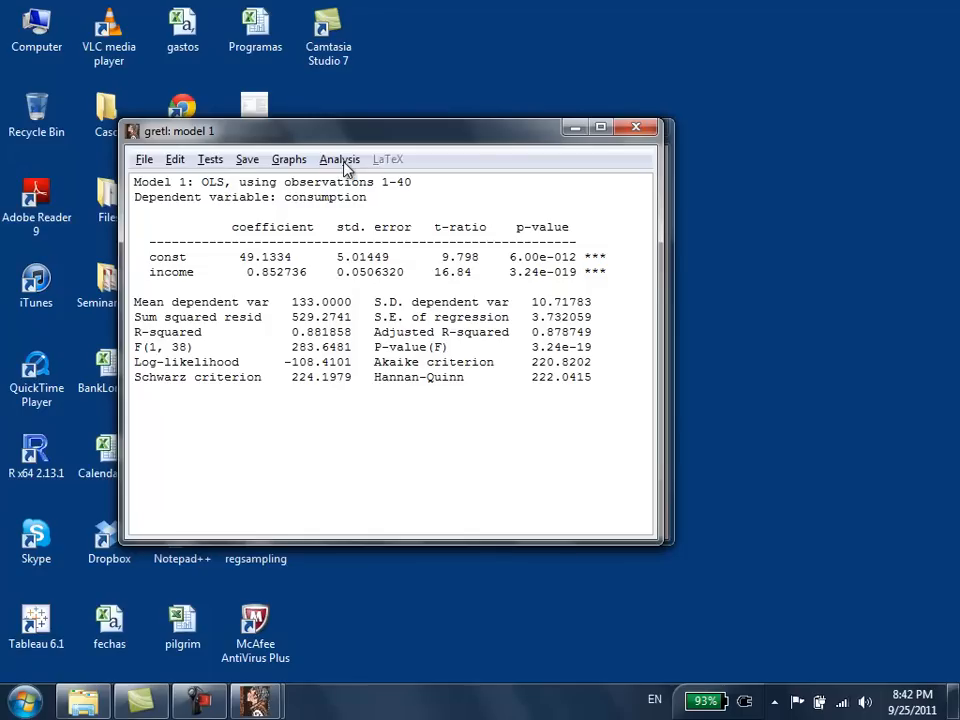
click(340, 160)
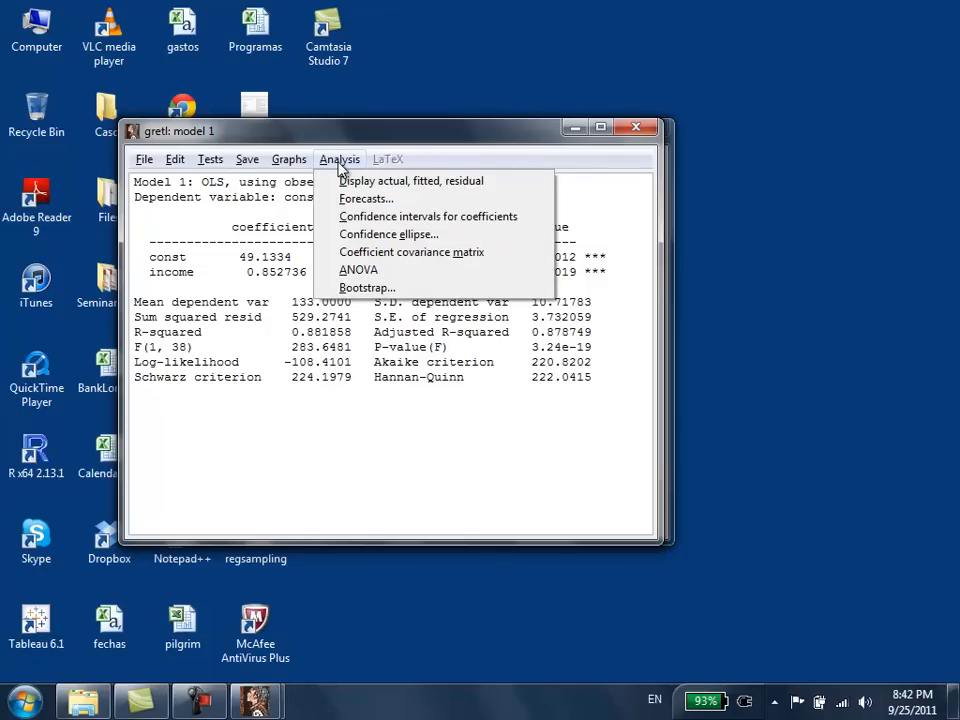
mouse_move(428, 216)
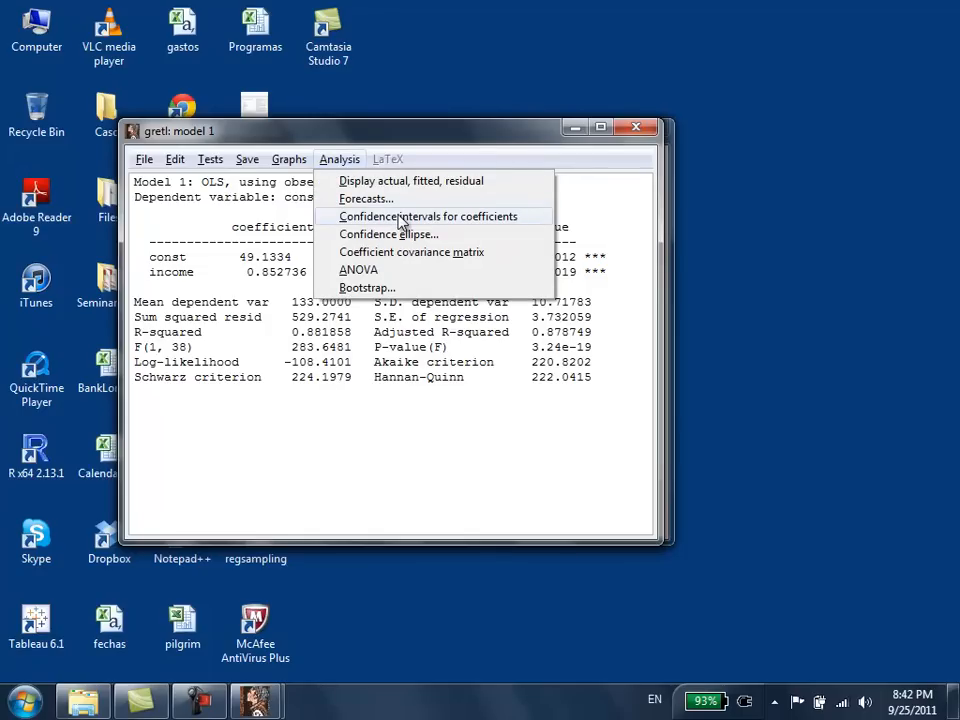
click(428, 216)
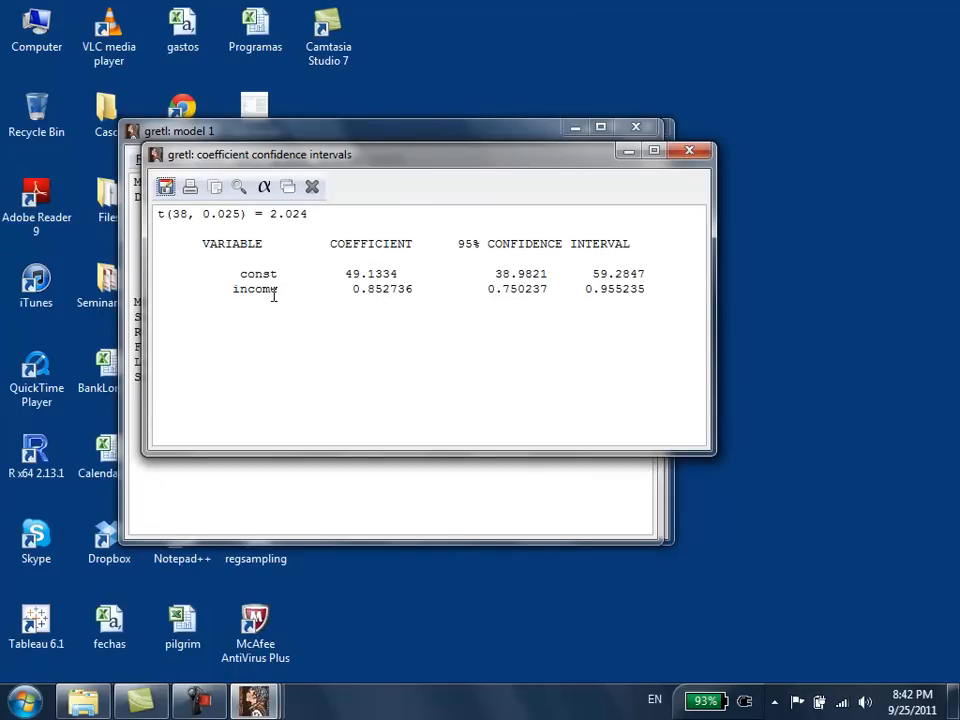
mouse_move(716, 282)
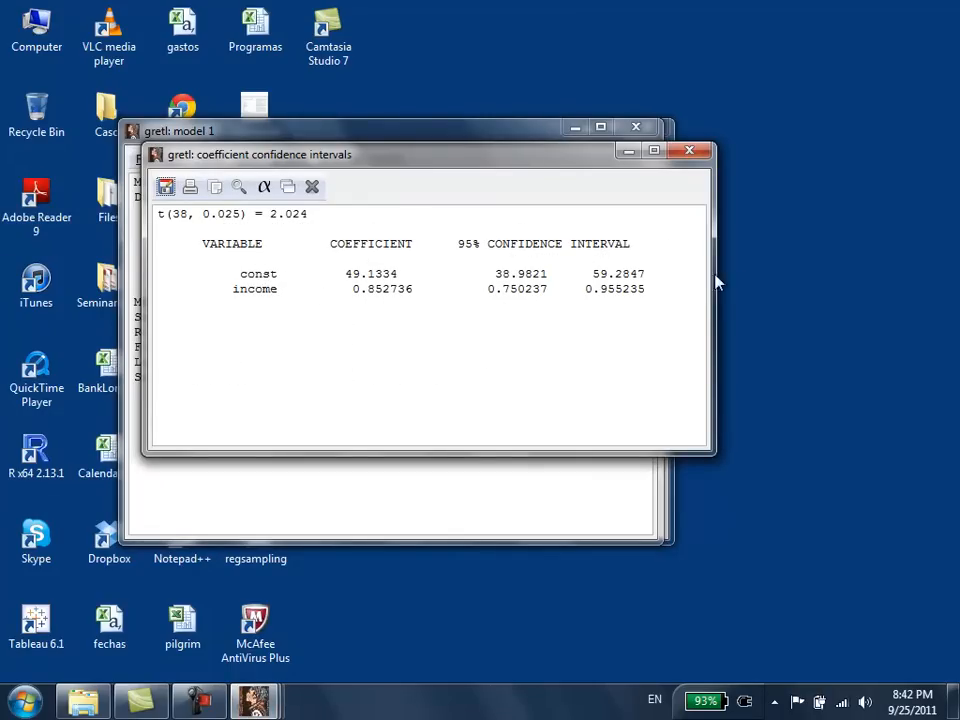
mouse_move(658, 264)
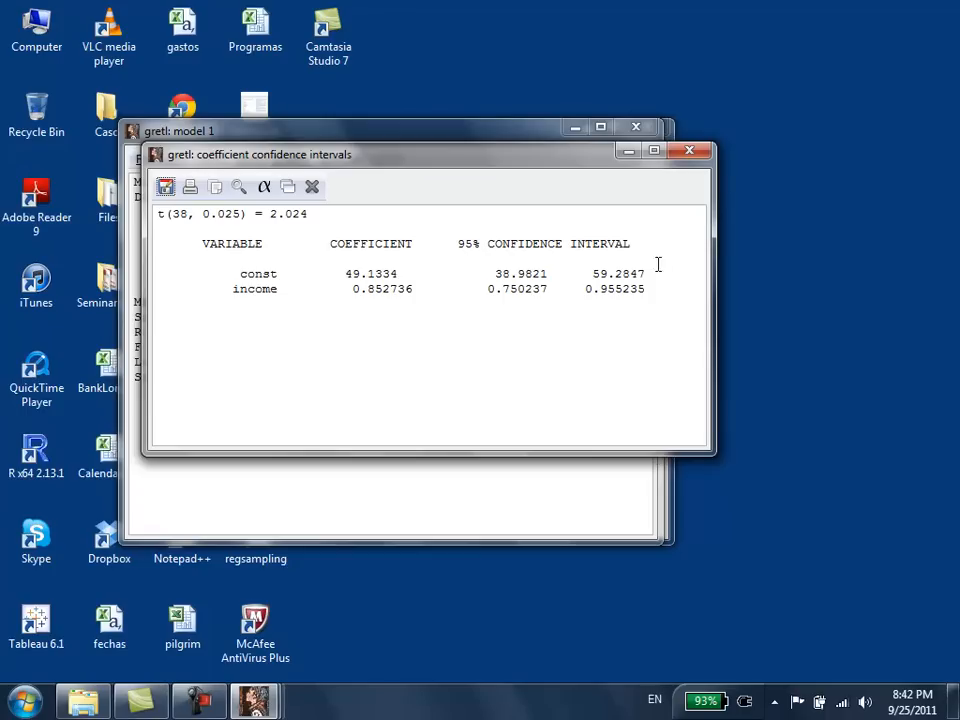
mouse_move(688, 184)
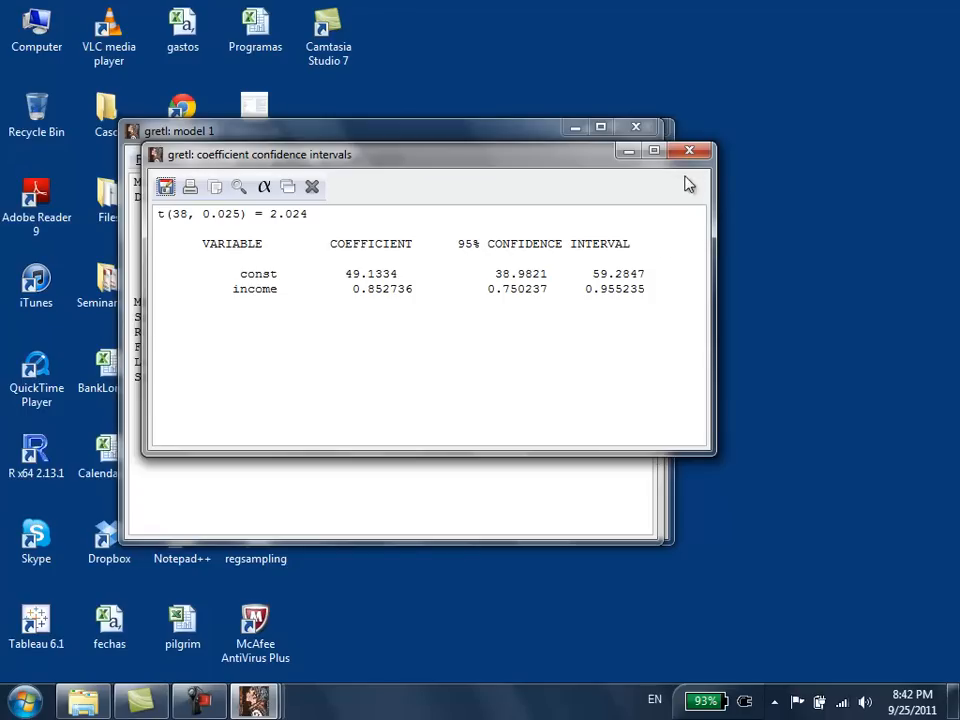
click(690, 150)
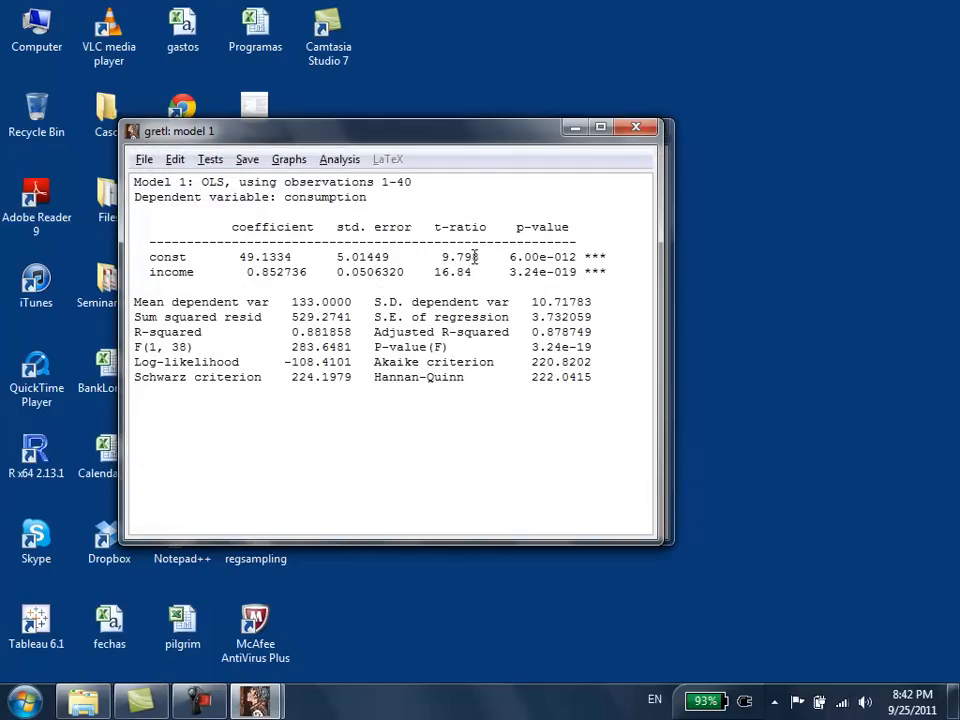
Step: Run static forecasts for observations 1–40 with 95% intervals from the Analysis menu
click(340, 160)
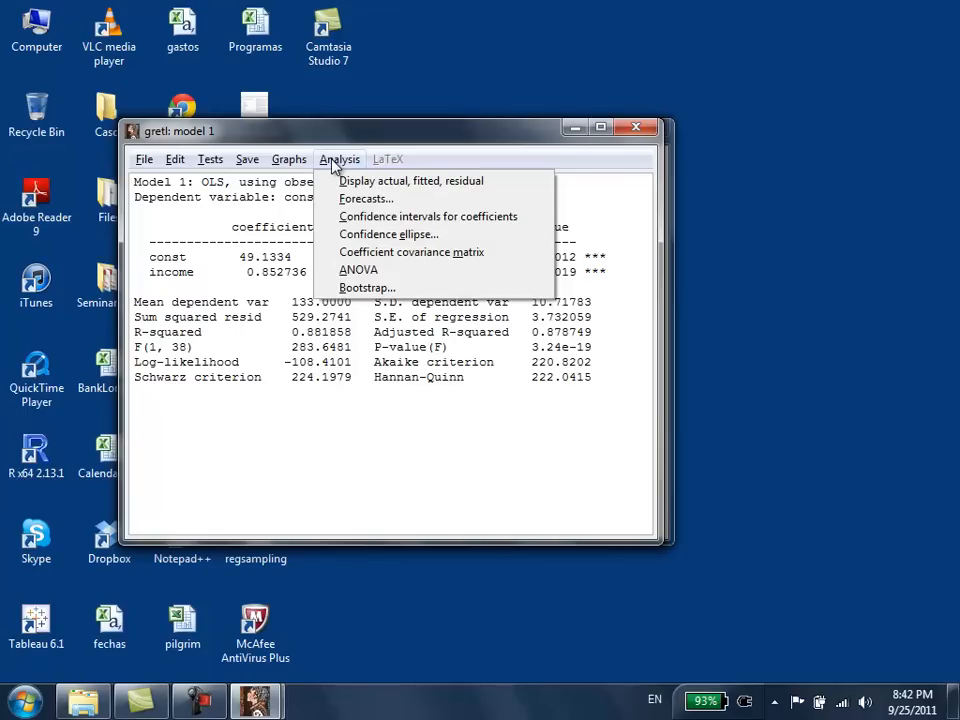
click(364, 198)
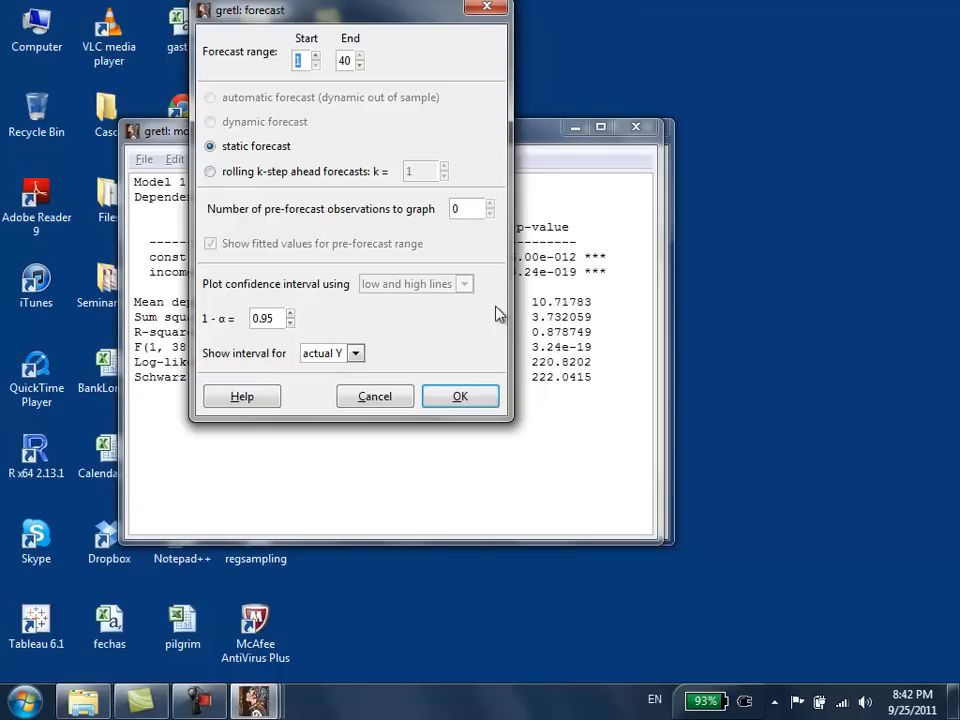
mouse_move(328, 218)
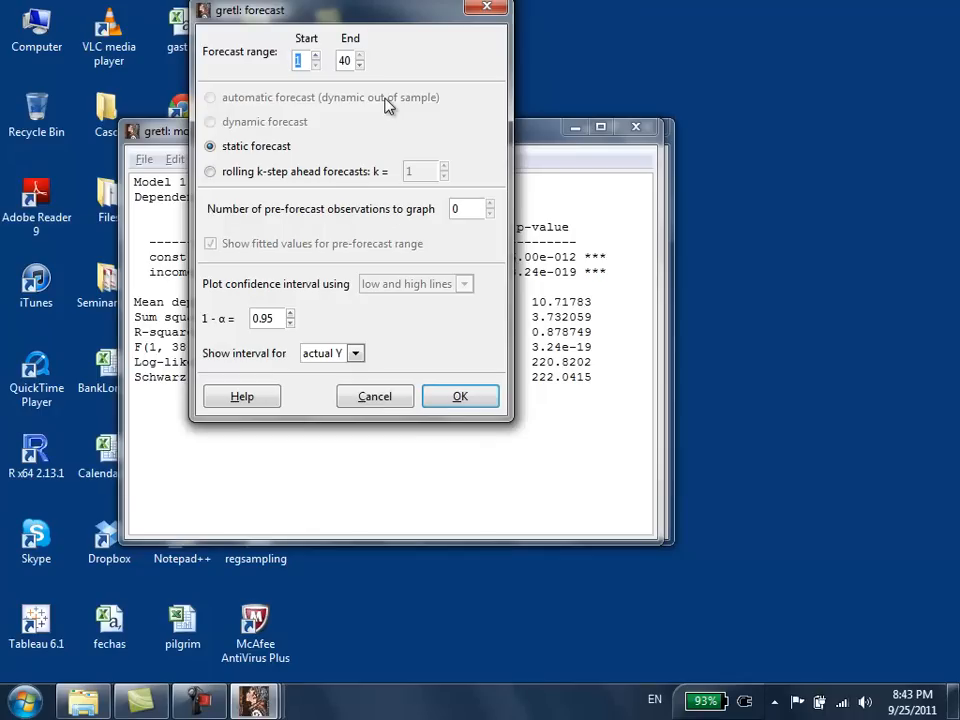
mouse_move(344, 80)
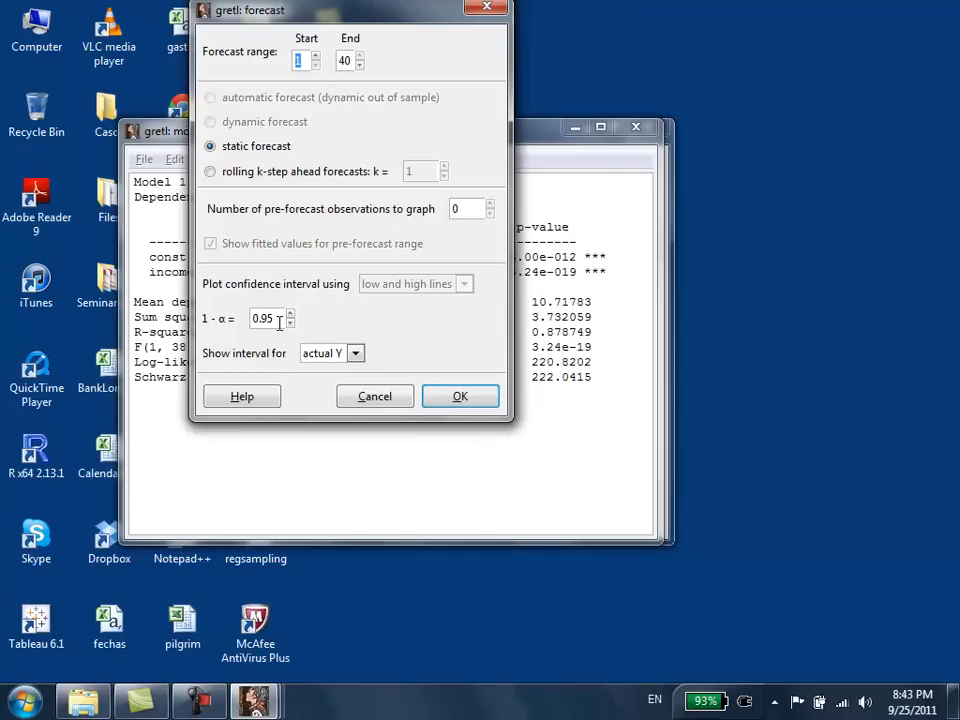
click(460, 396)
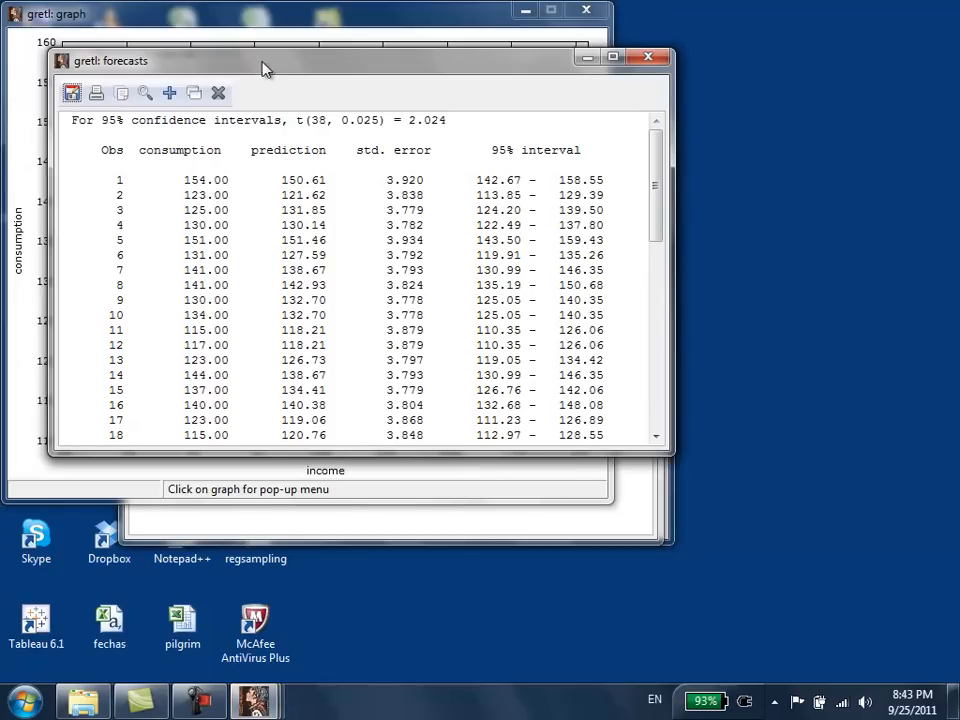
Step: Inspect observation 1's 95% interval in the forecast table, then close the table
drag(268, 60, 428, 444)
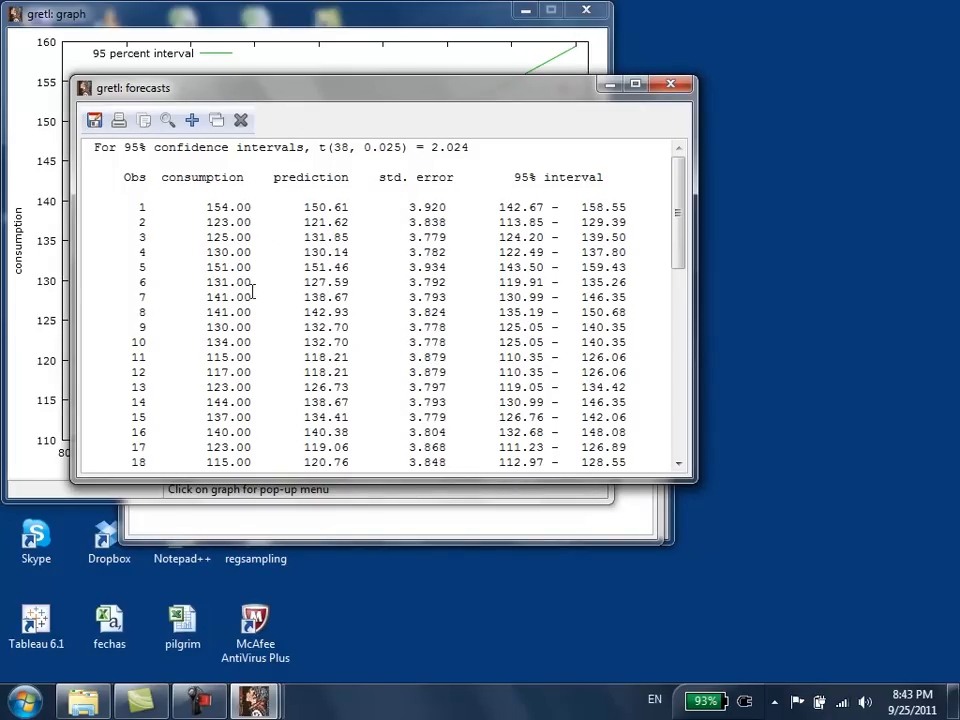
mouse_move(328, 206)
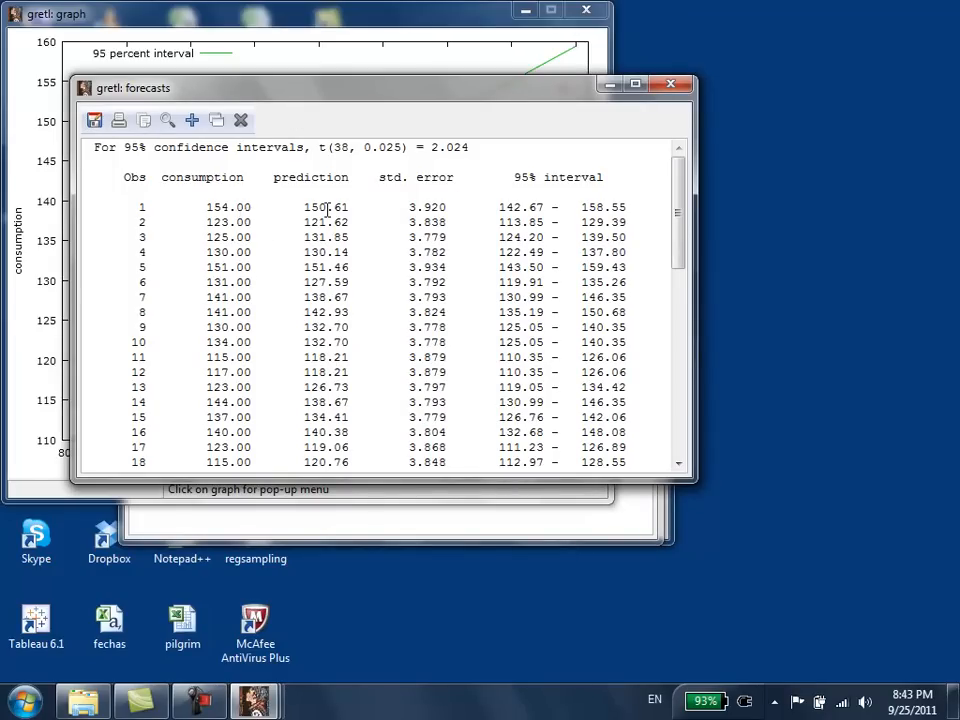
mouse_move(436, 200)
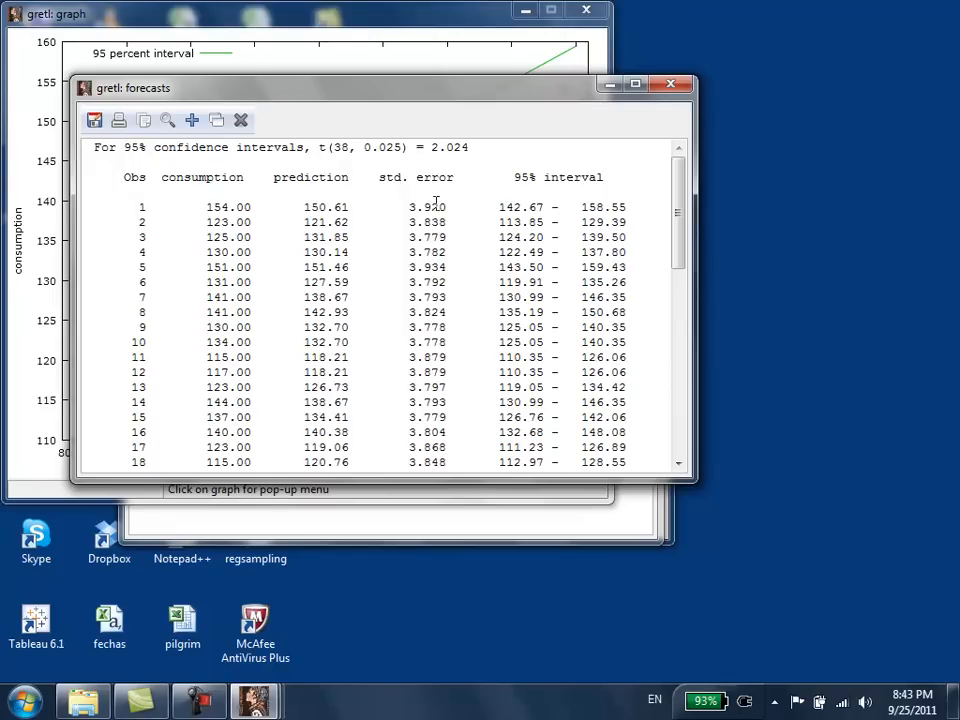
double_click(512, 206)
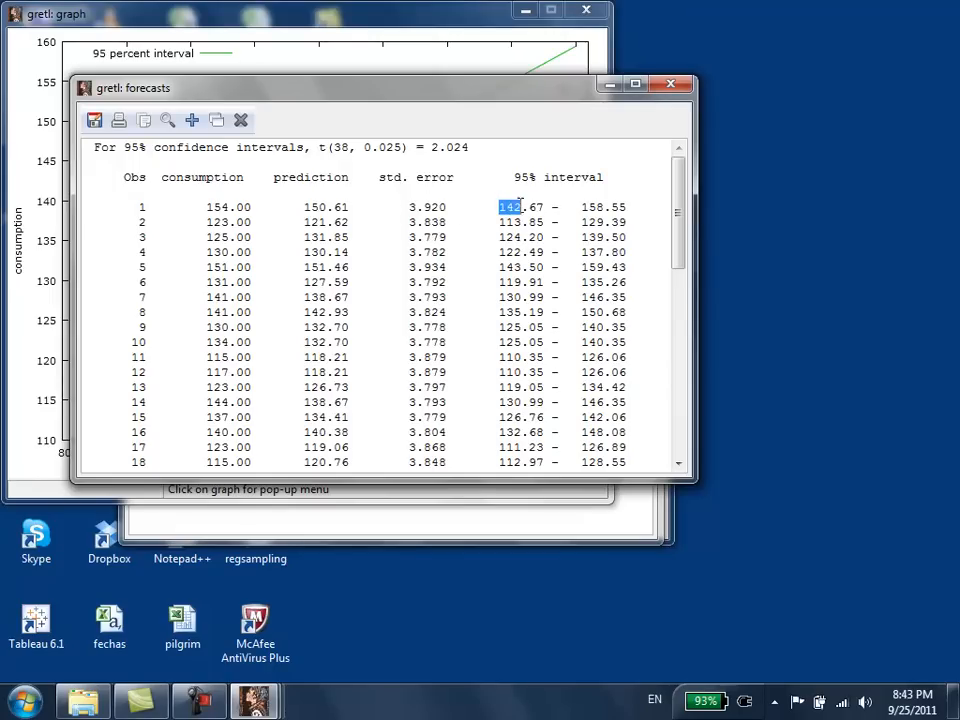
drag(500, 206, 628, 206)
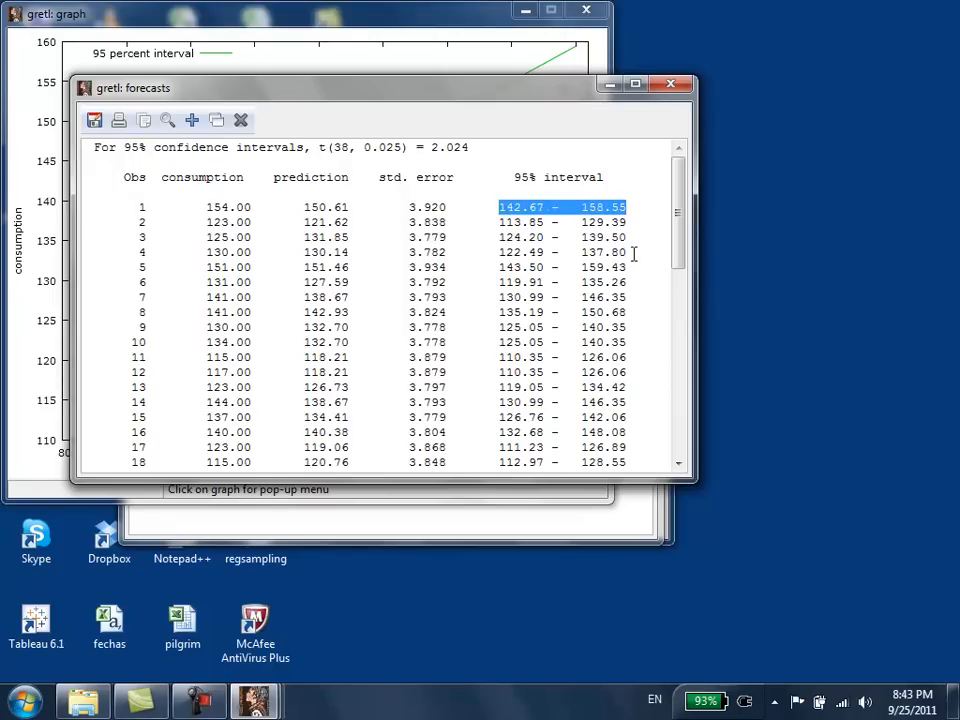
scroll(down, 3)
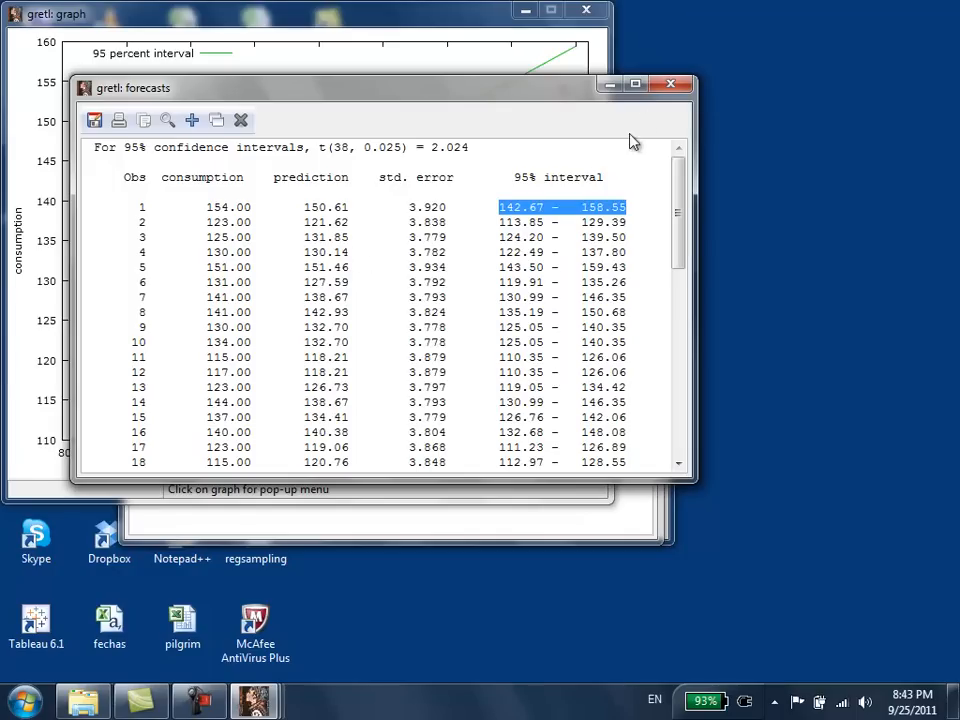
click(672, 88)
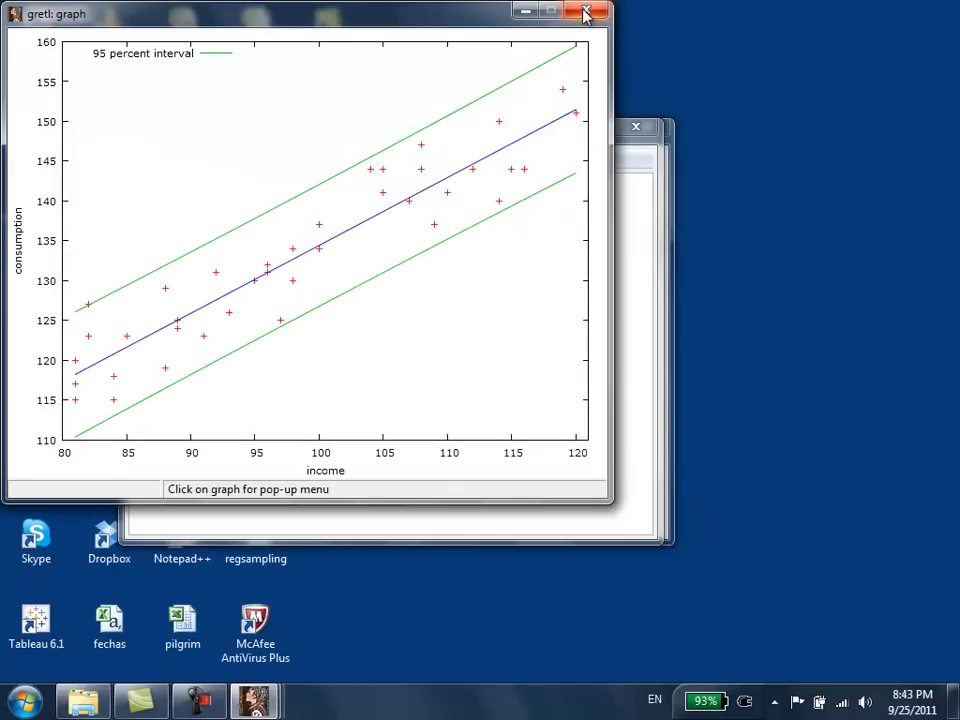
mouse_move(588, 12)
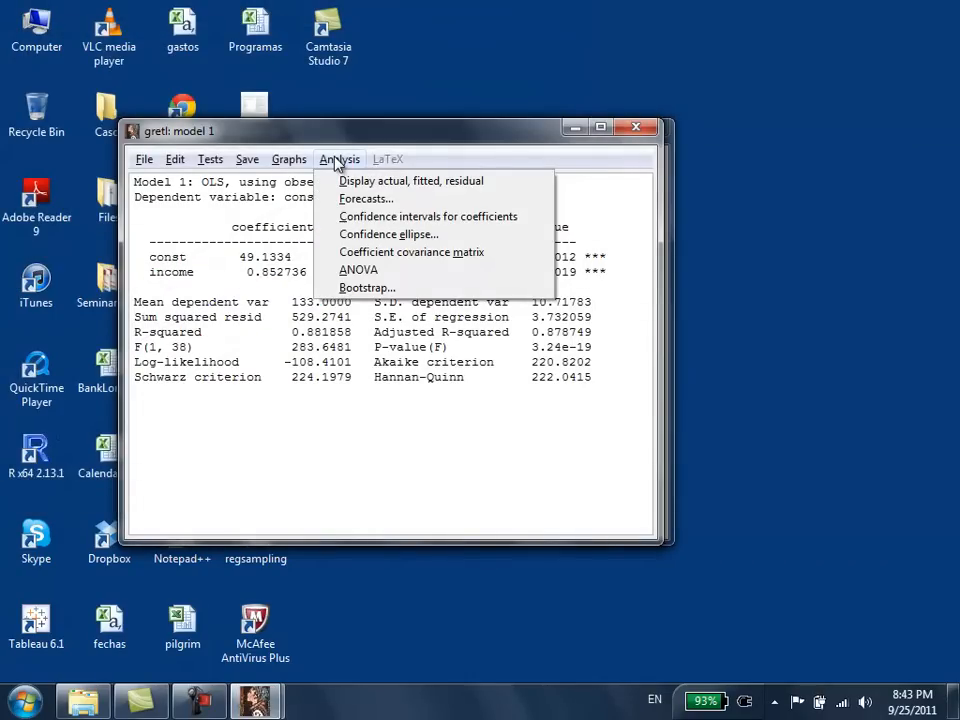
Step: Back in the Model 1 window, browse the Graphs, Tests and Analysis menus
click(288, 160)
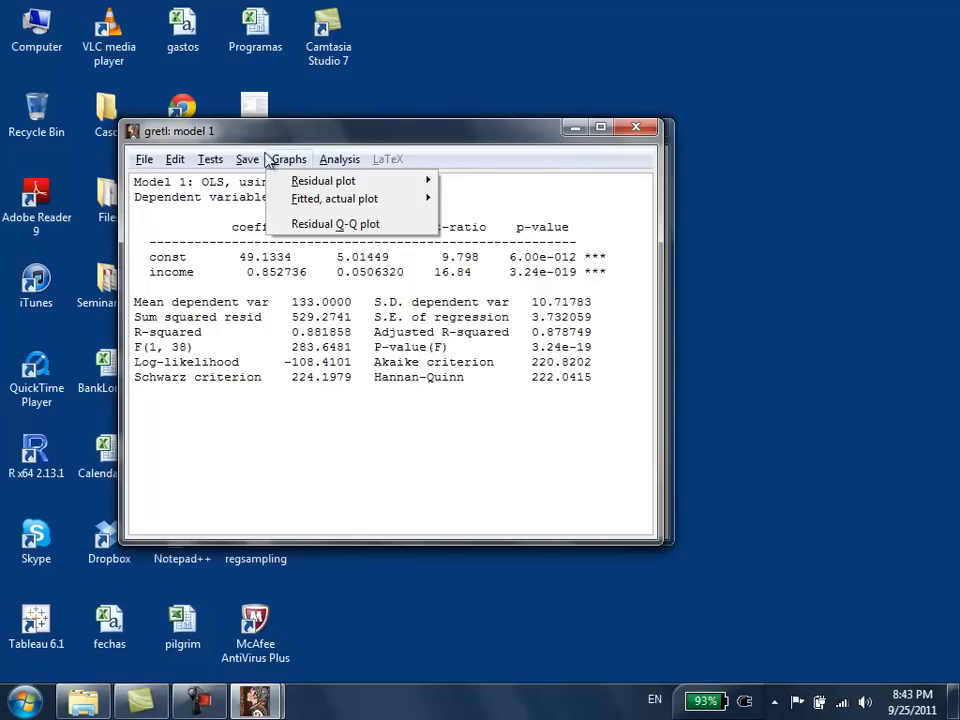
click(210, 160)
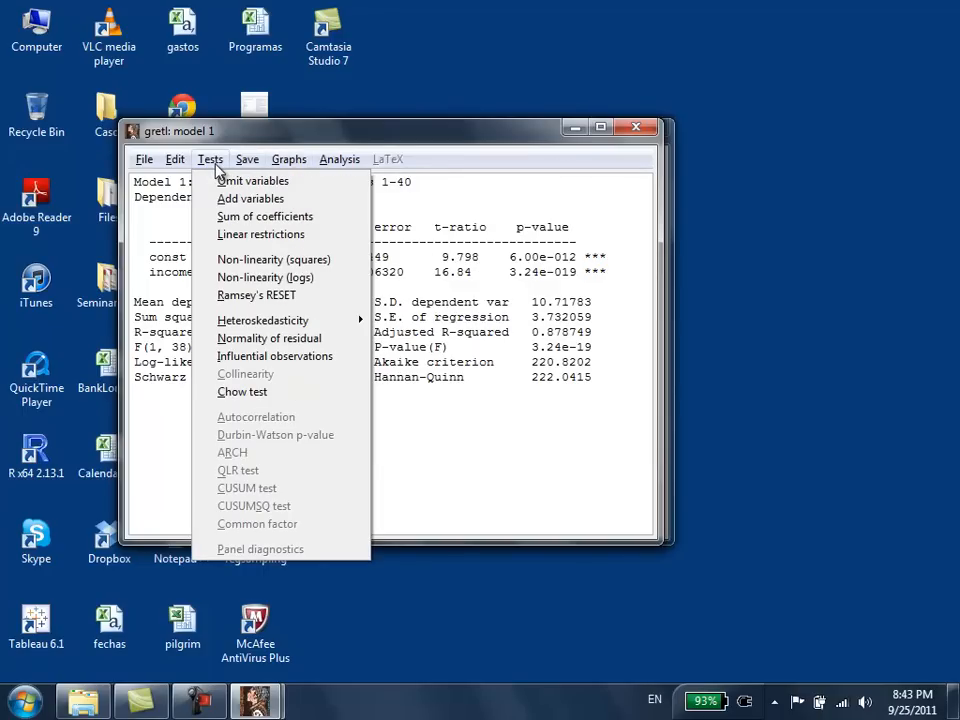
click(340, 160)
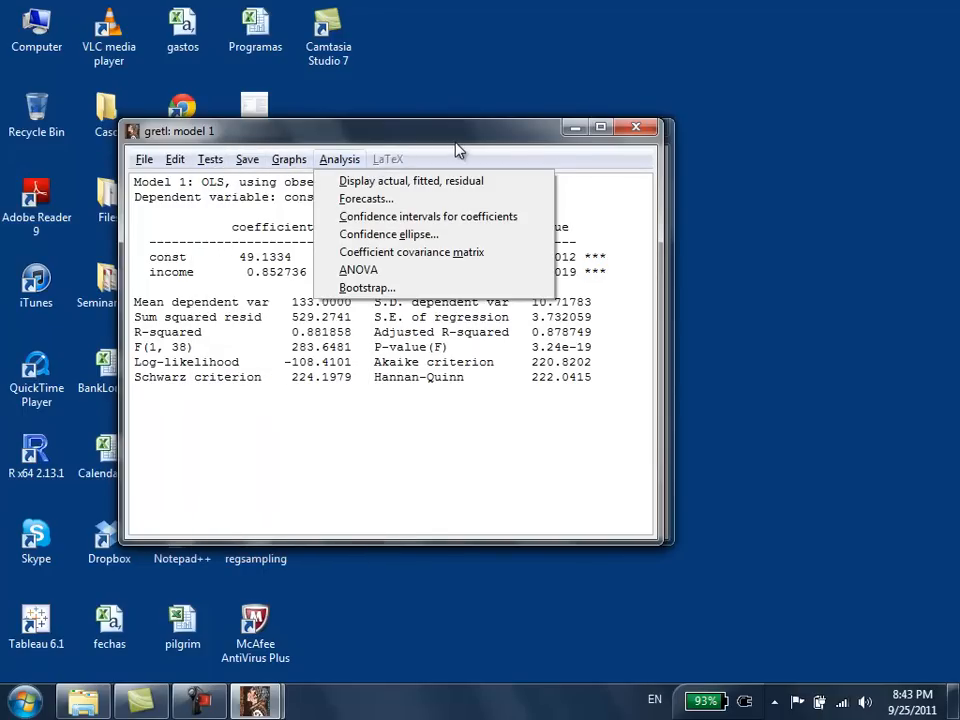